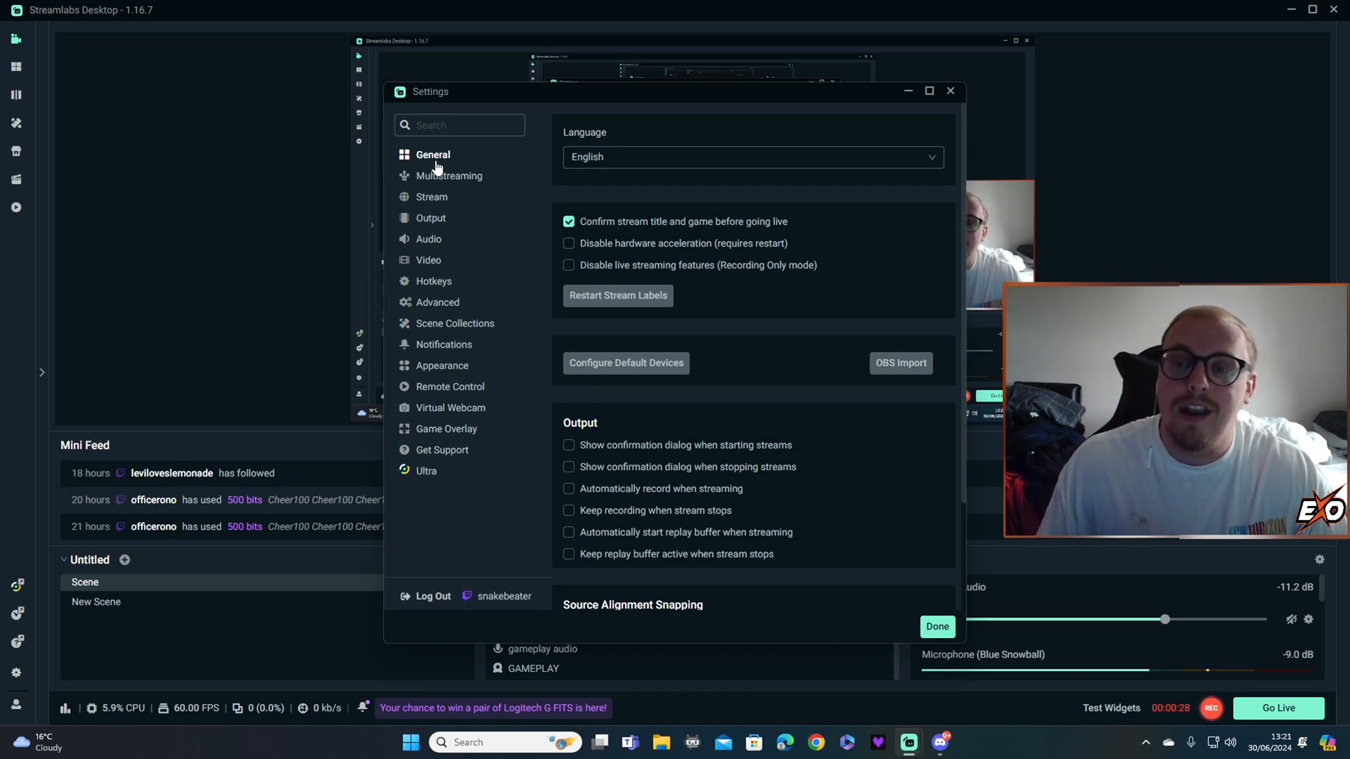
mouse_move(454, 160)
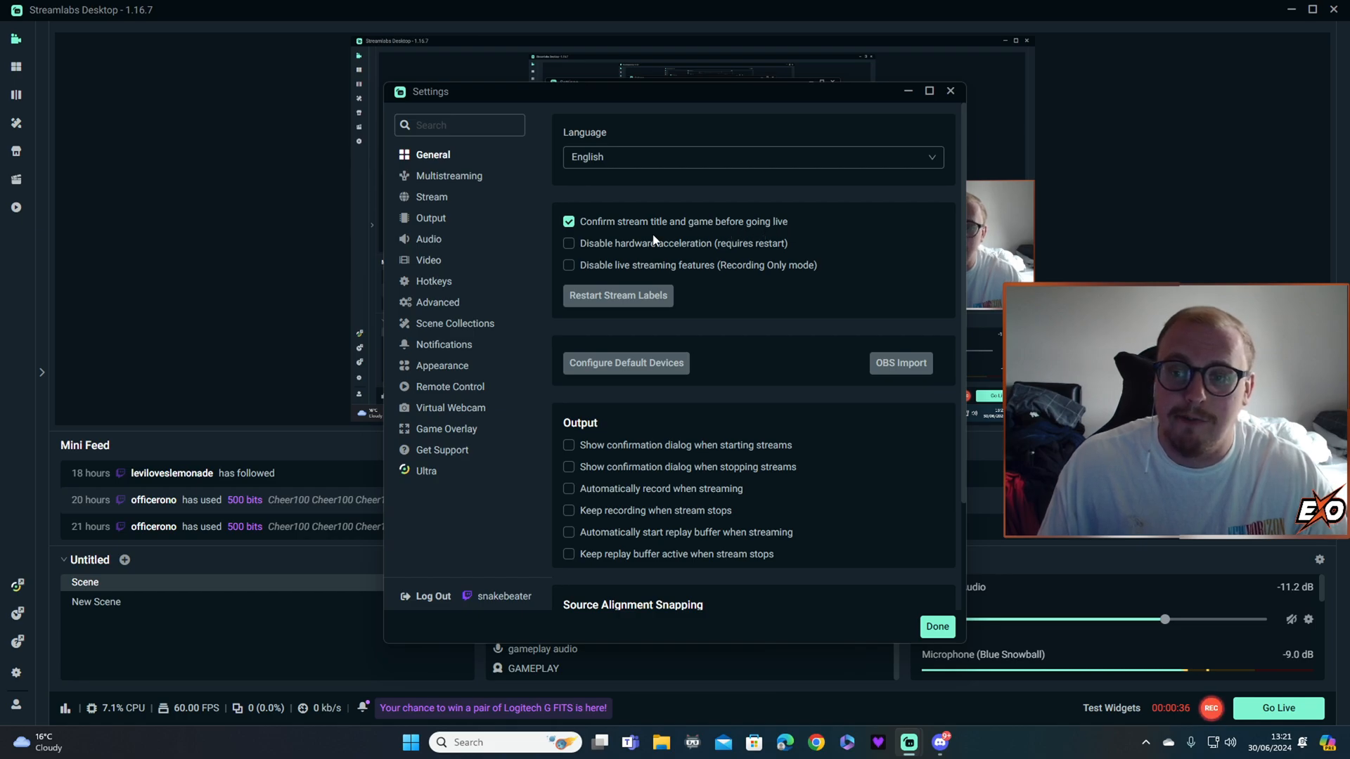
mouse_move(758, 228)
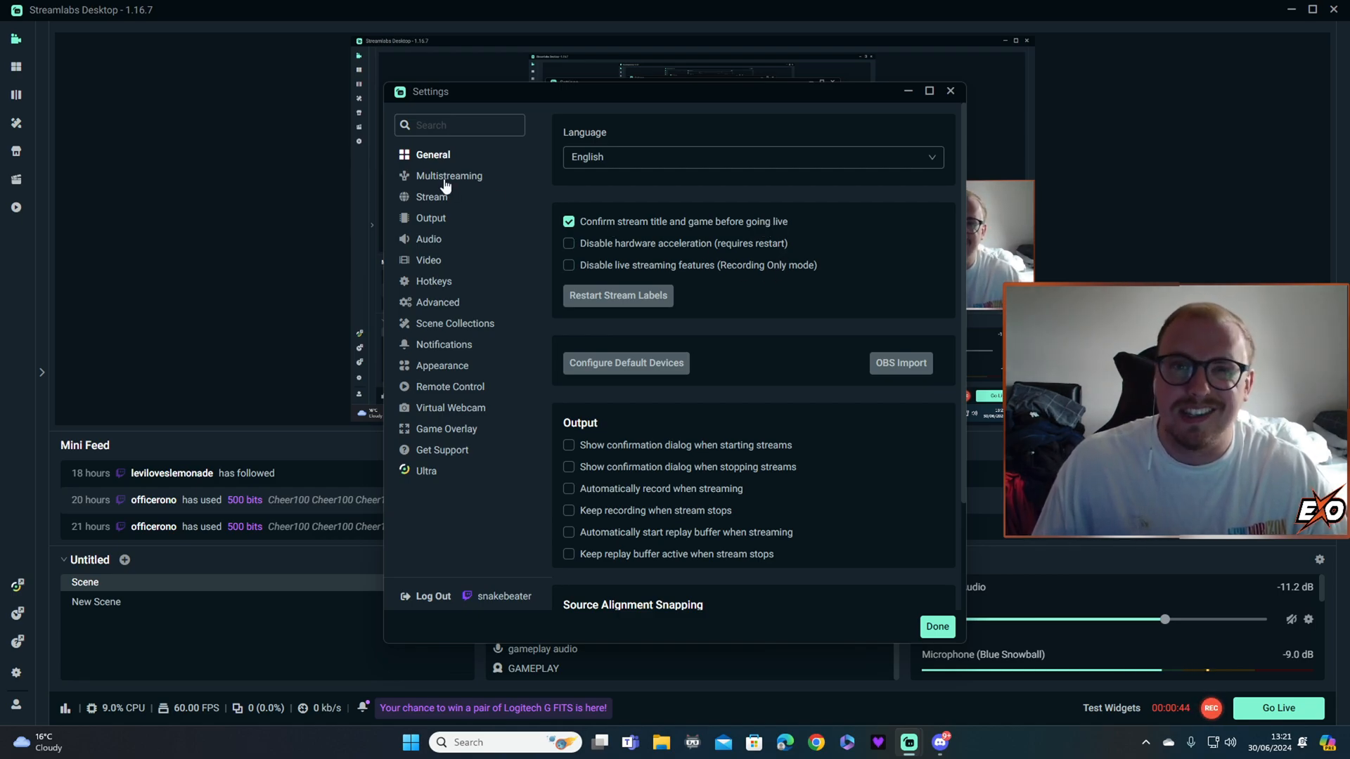
Review Multistreaming then the Stream destinations, with Twitch logged in and other platforms unlinked.
left_click(448, 176)
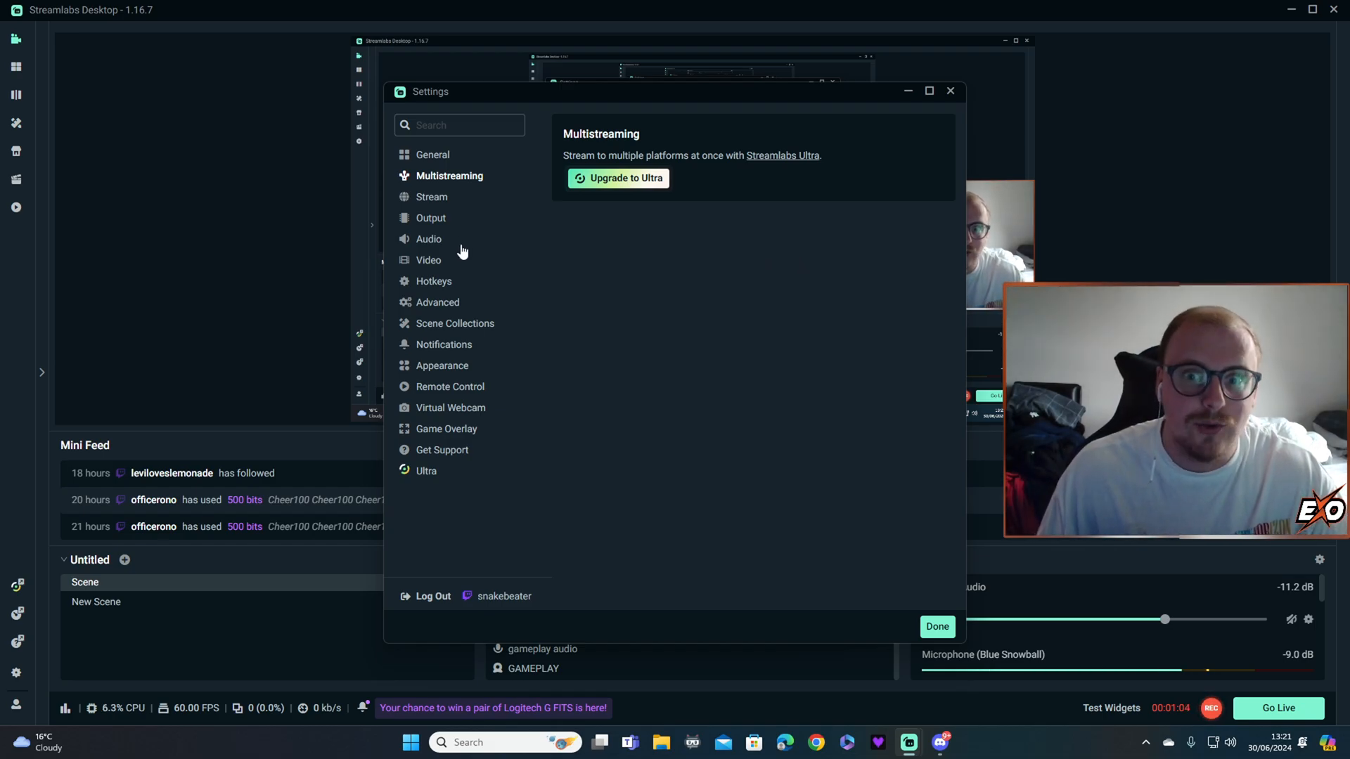
left_click(431, 197)
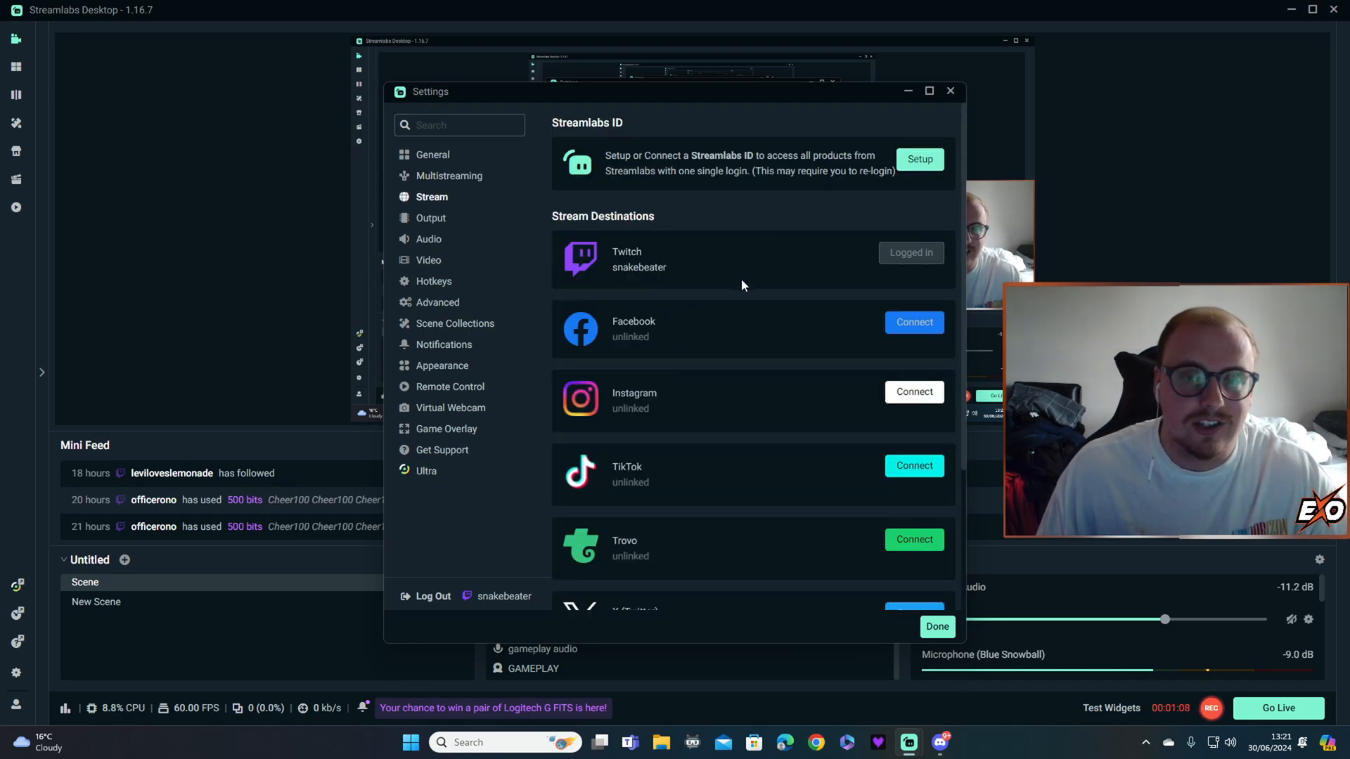
mouse_move(718, 274)
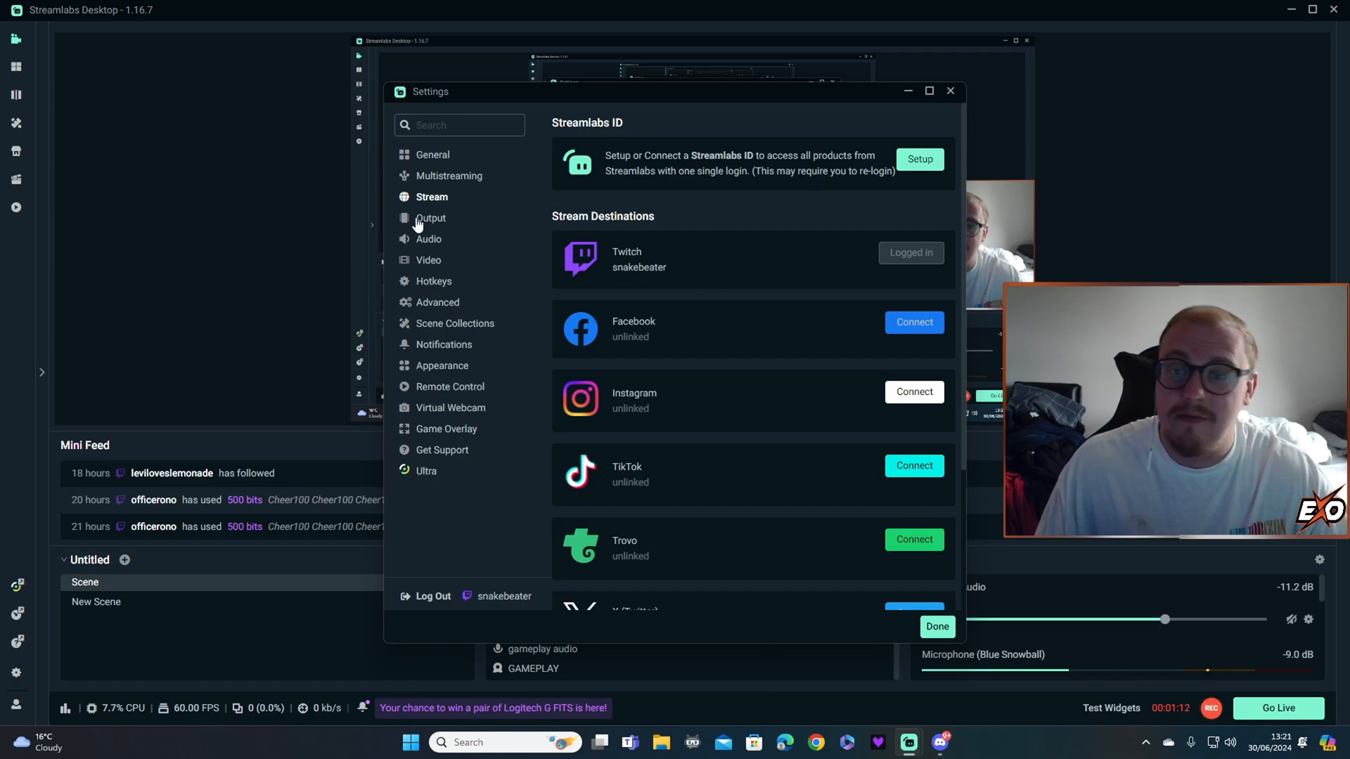
Show the Output settings: Advanced mode, NVENC H.264 encoder, CBR rate control, 6000 bitrate.
left_click(430, 218)
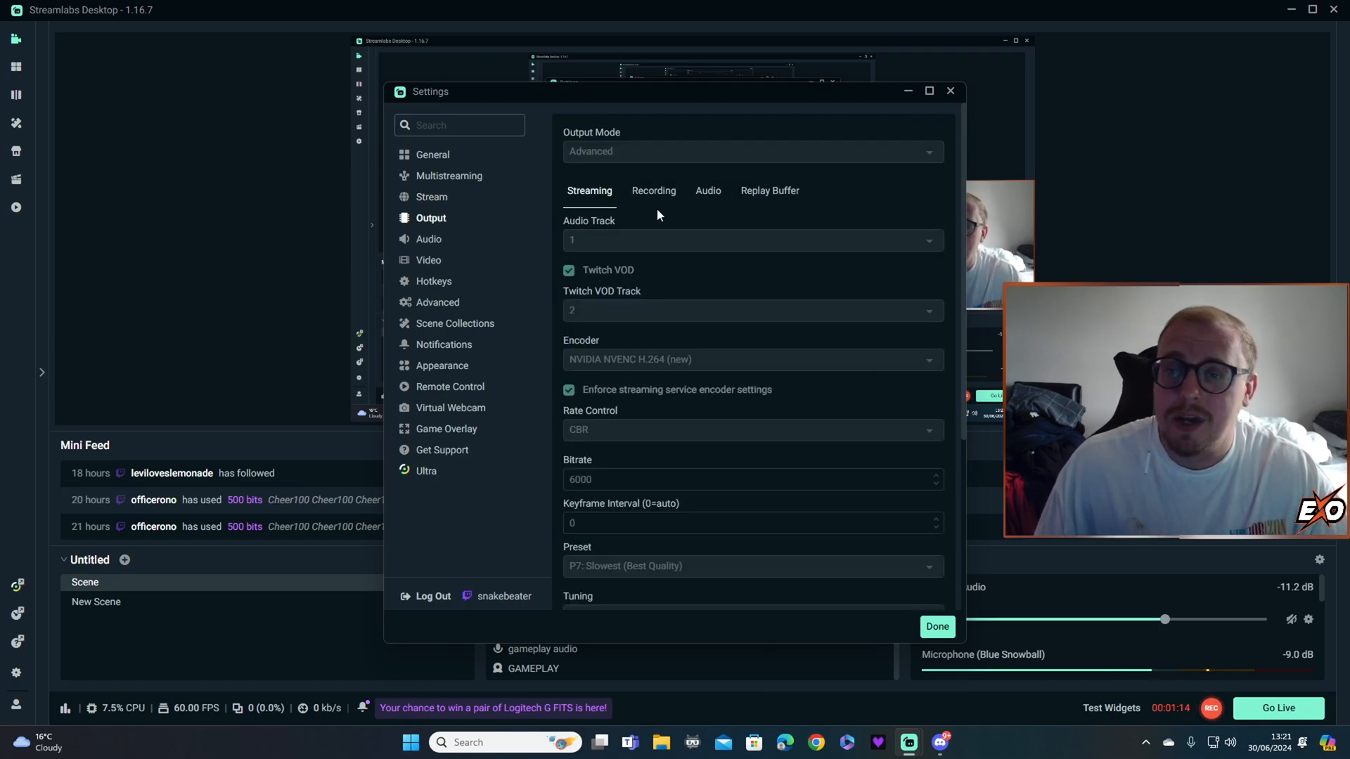
mouse_move(667, 146)
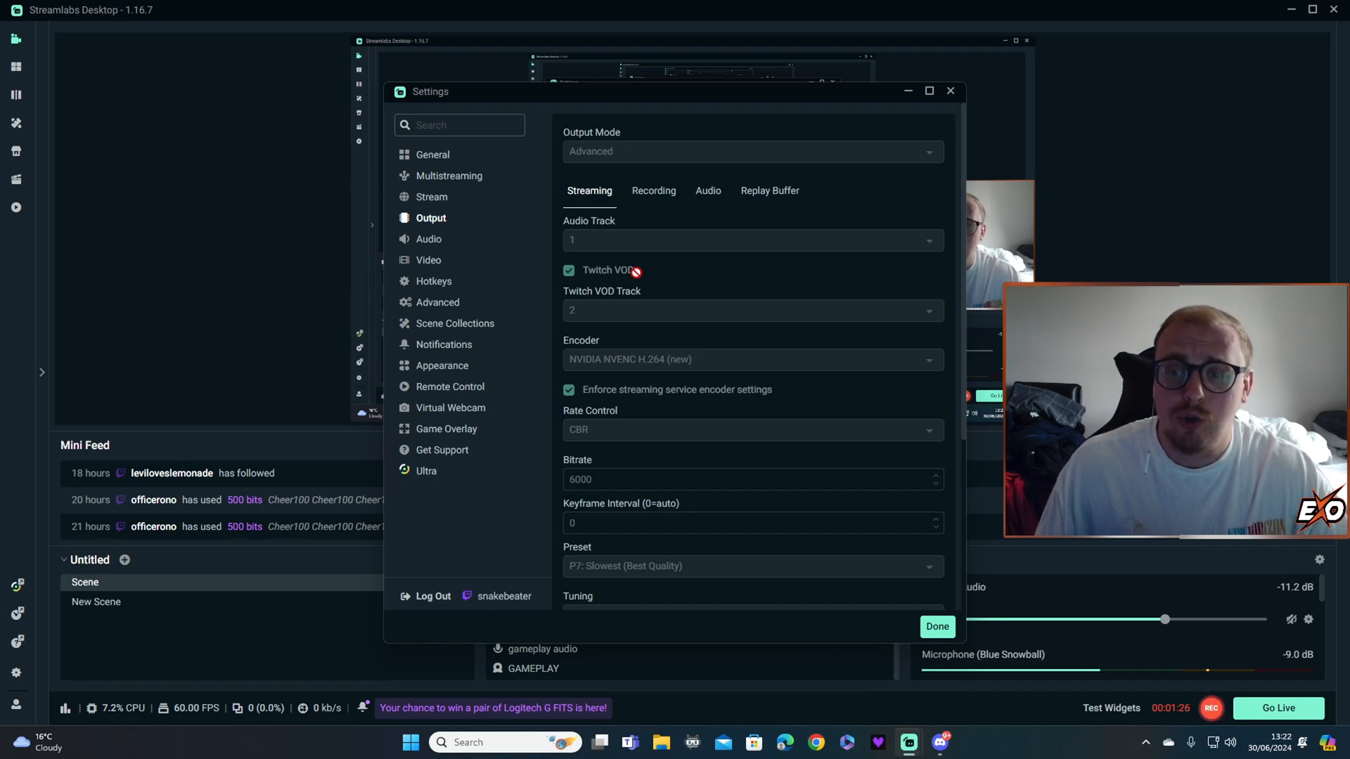
mouse_move(693, 285)
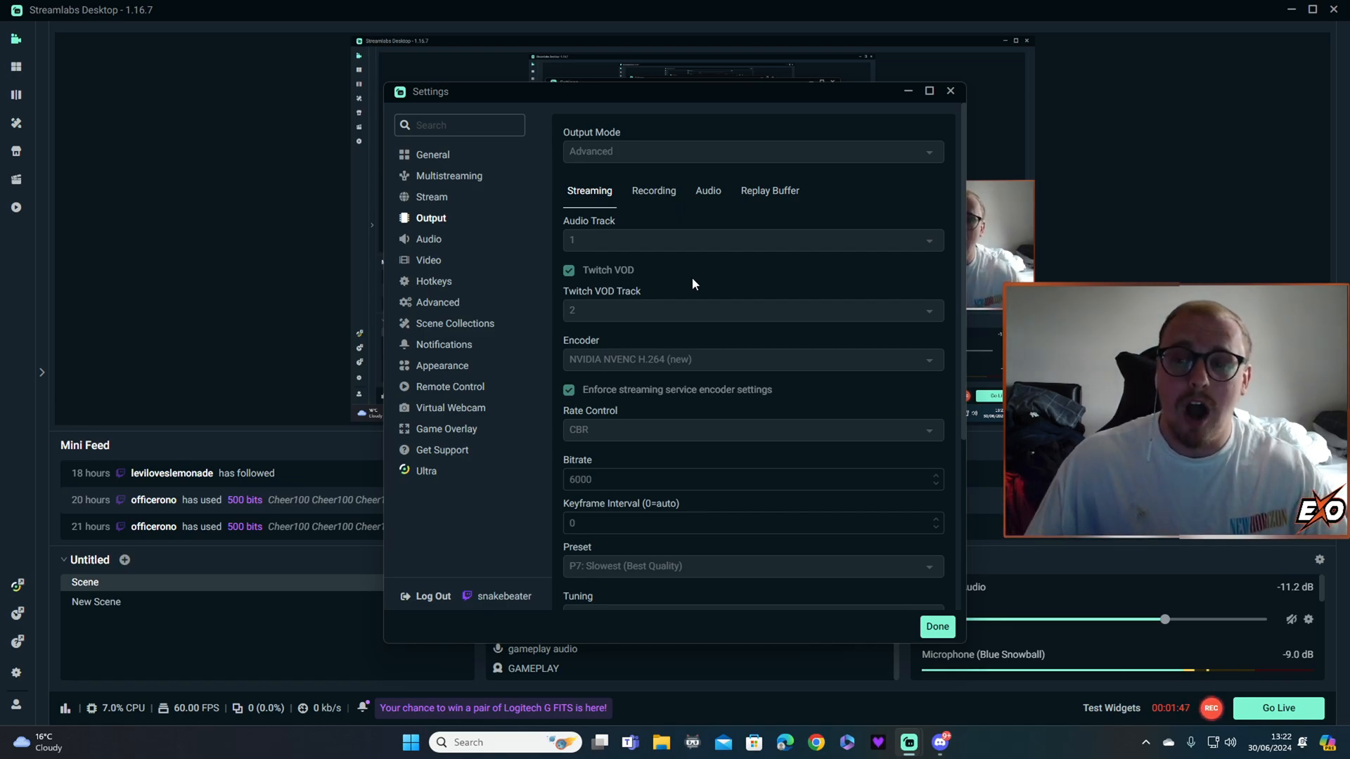
Review the per-source advanced audio list, Deezer on stream track 1 only, and close it.
left_click(950, 92)
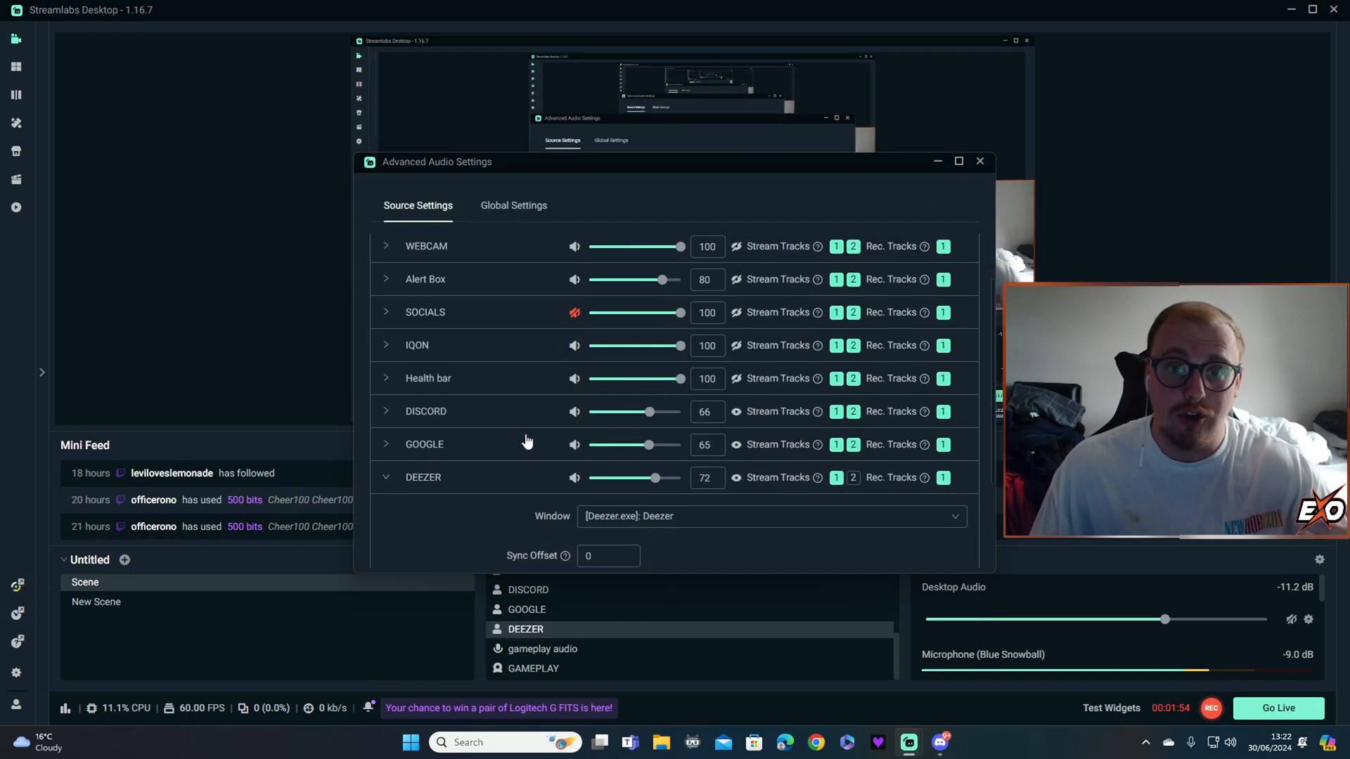
scroll("down", 3)
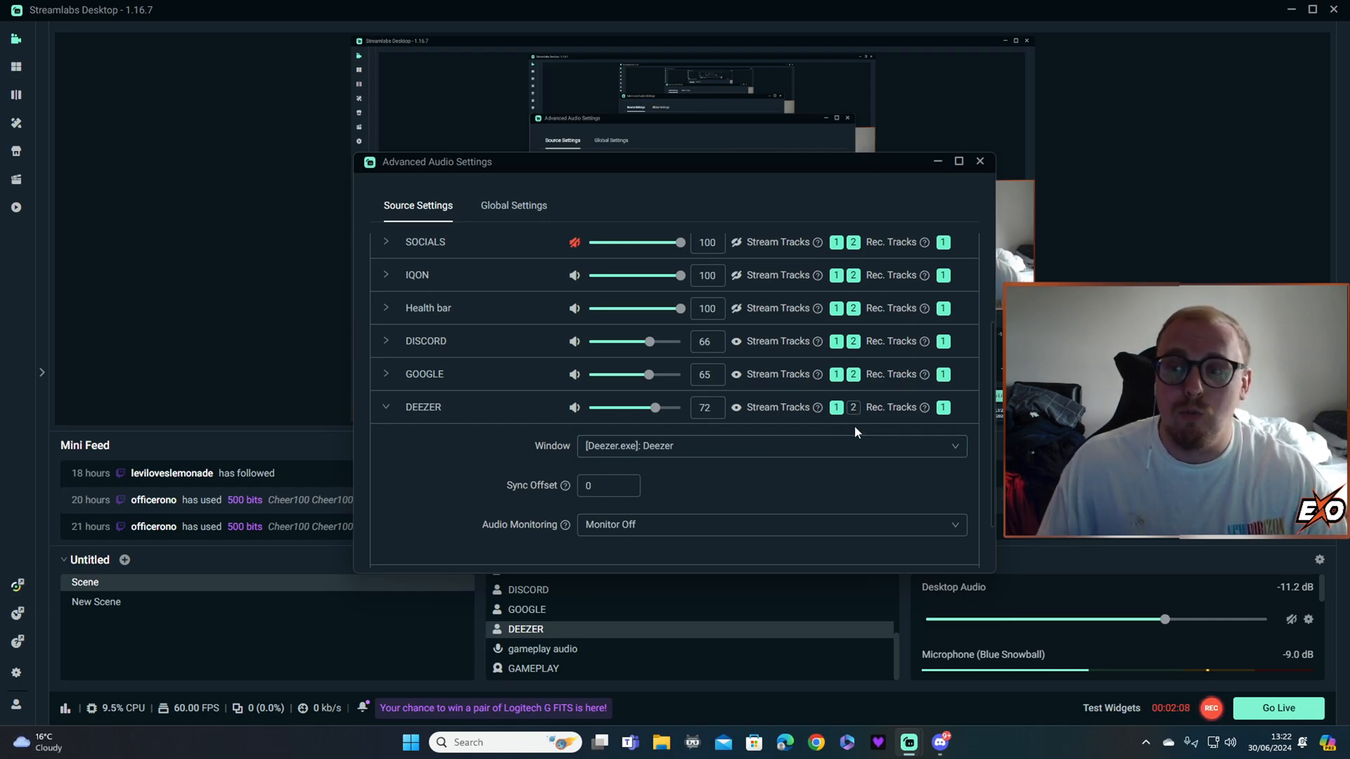
mouse_move(866, 433)
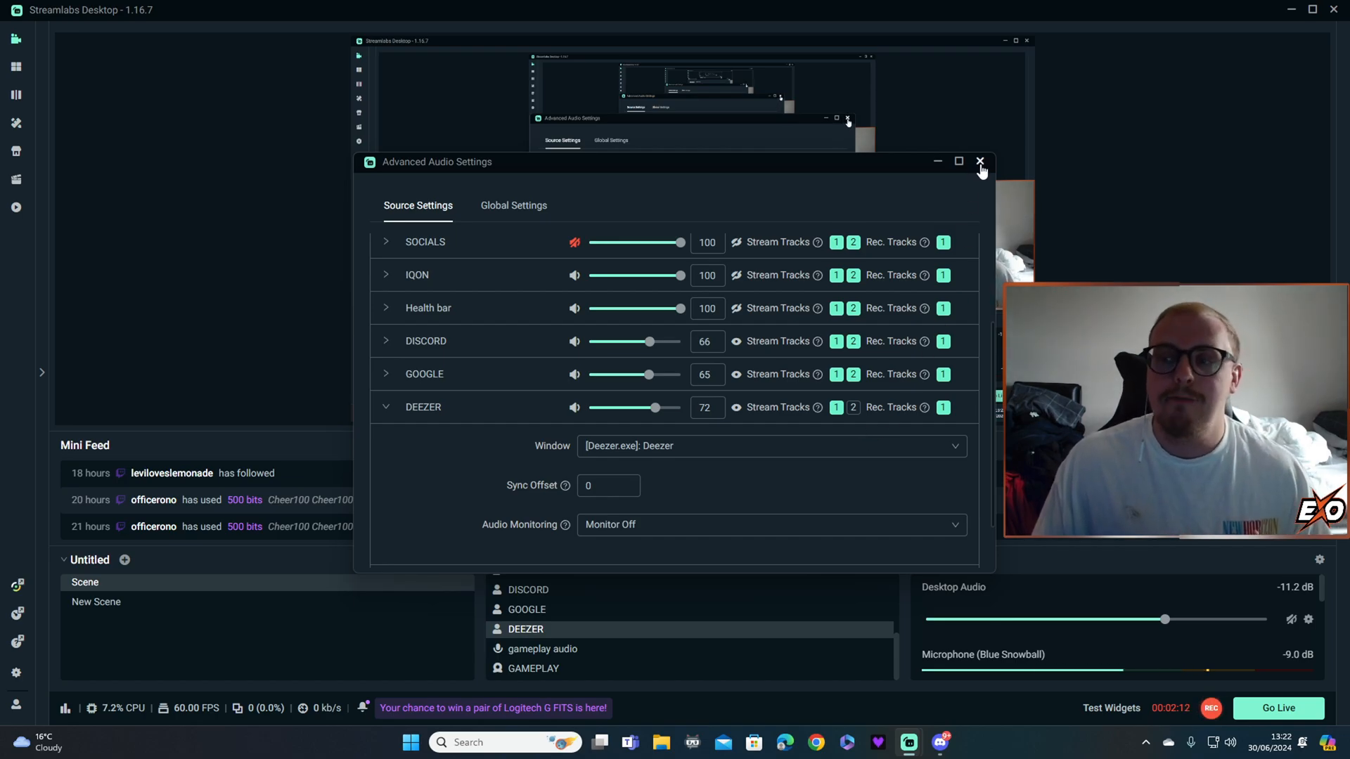
left_click(980, 162)
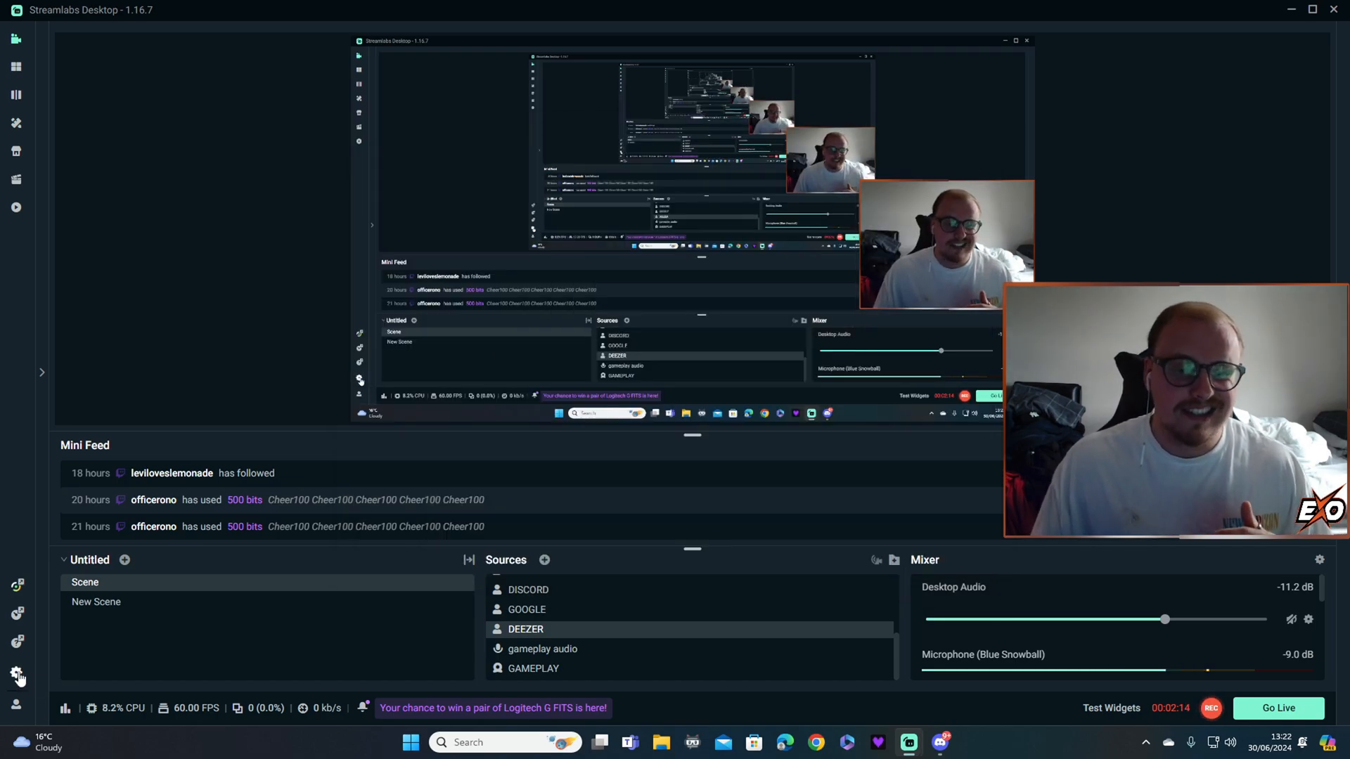
Reopen Output settings and review the encoder options: P7 Slowest preset, High Quality tuning, two-pass, Max B-frames 2.
left_click(17, 672)
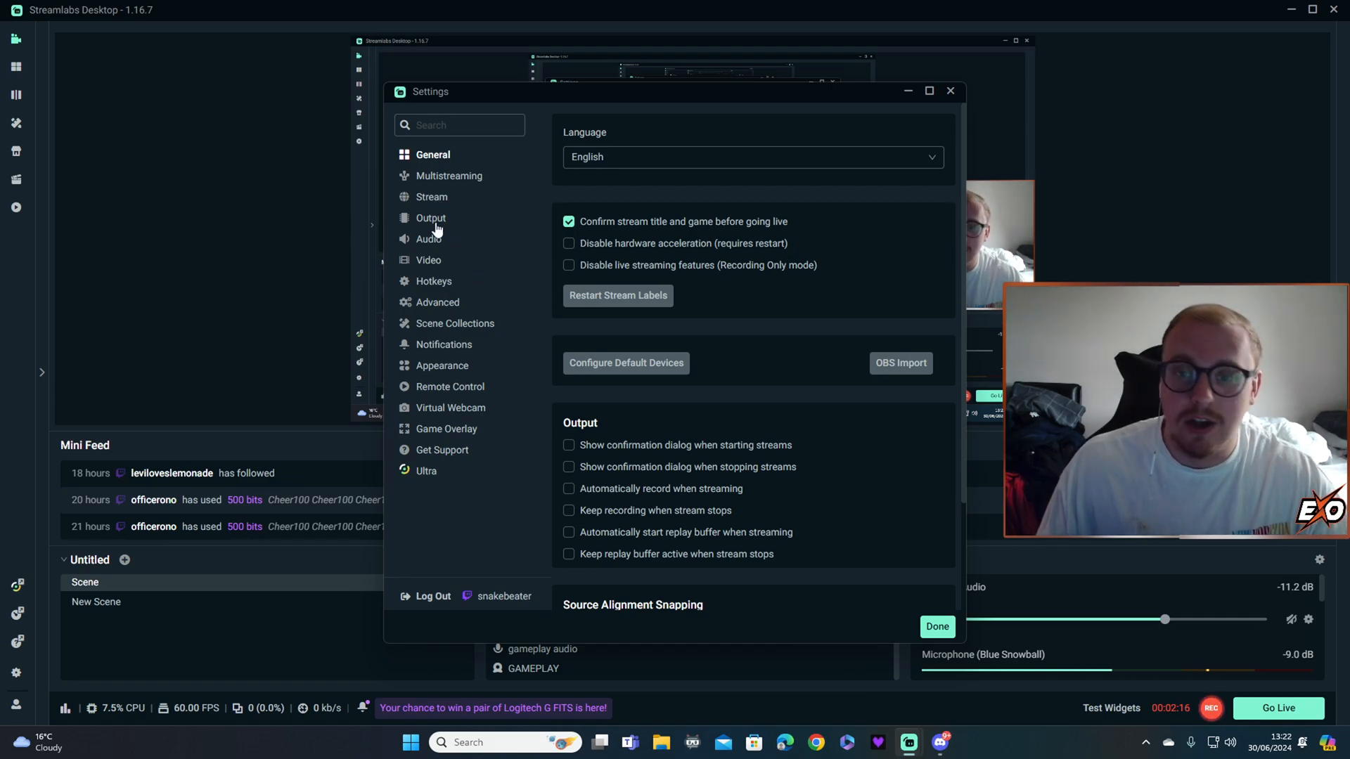
left_click(431, 218)
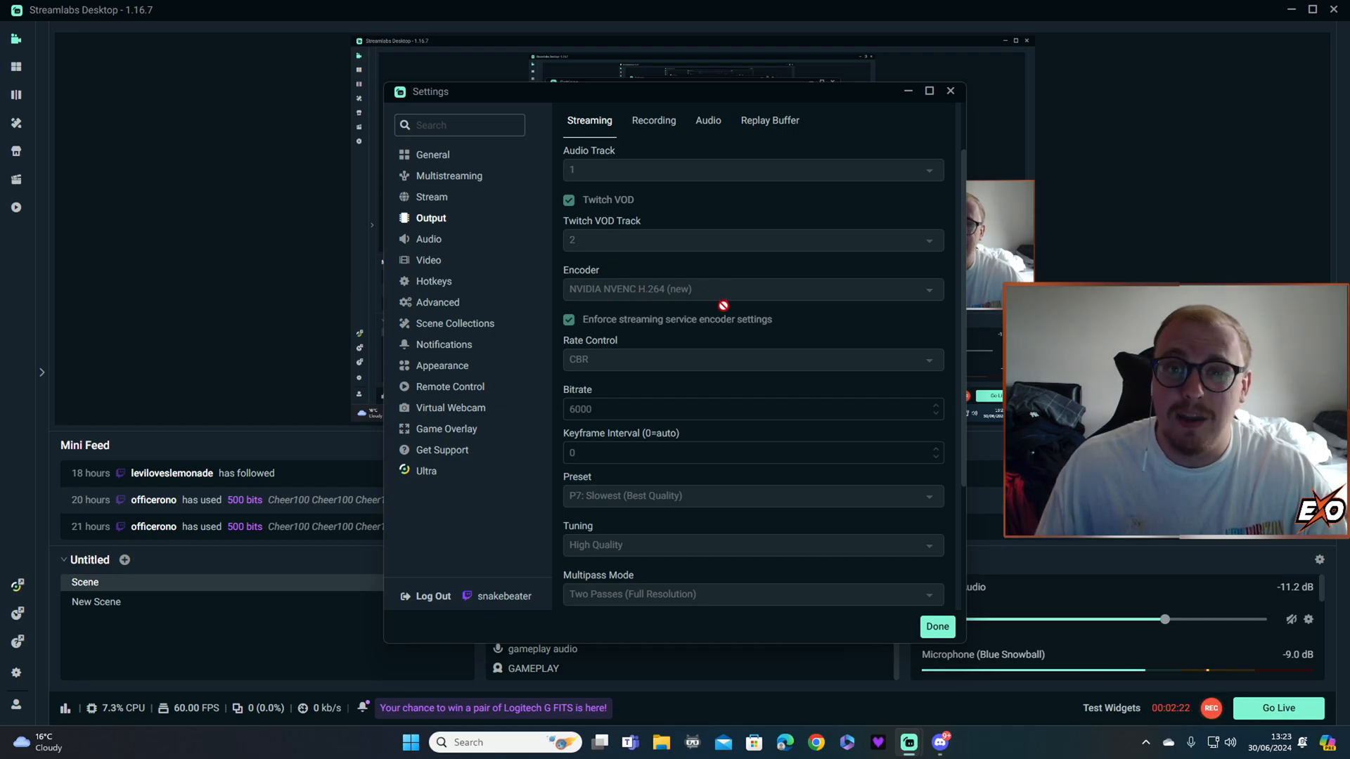
scroll("down", 3)
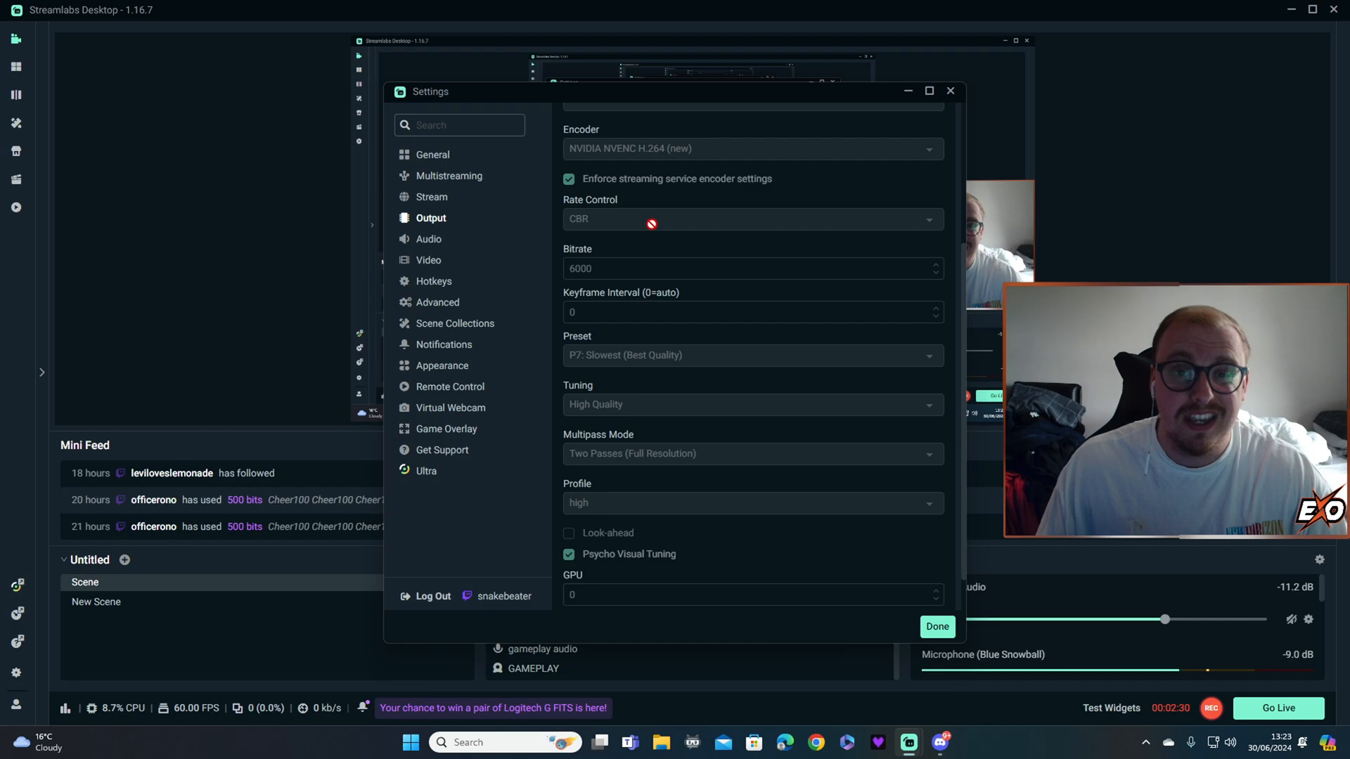
mouse_move(642, 262)
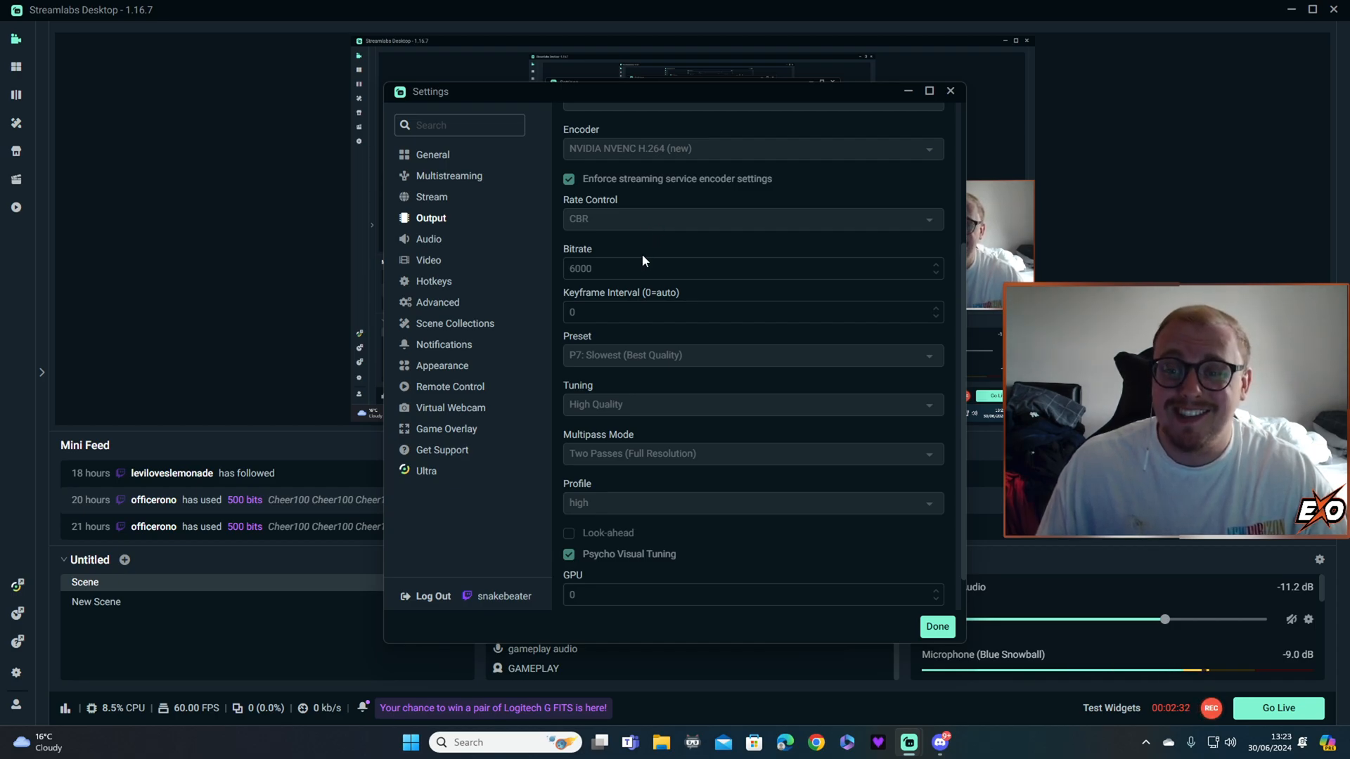
mouse_move(648, 253)
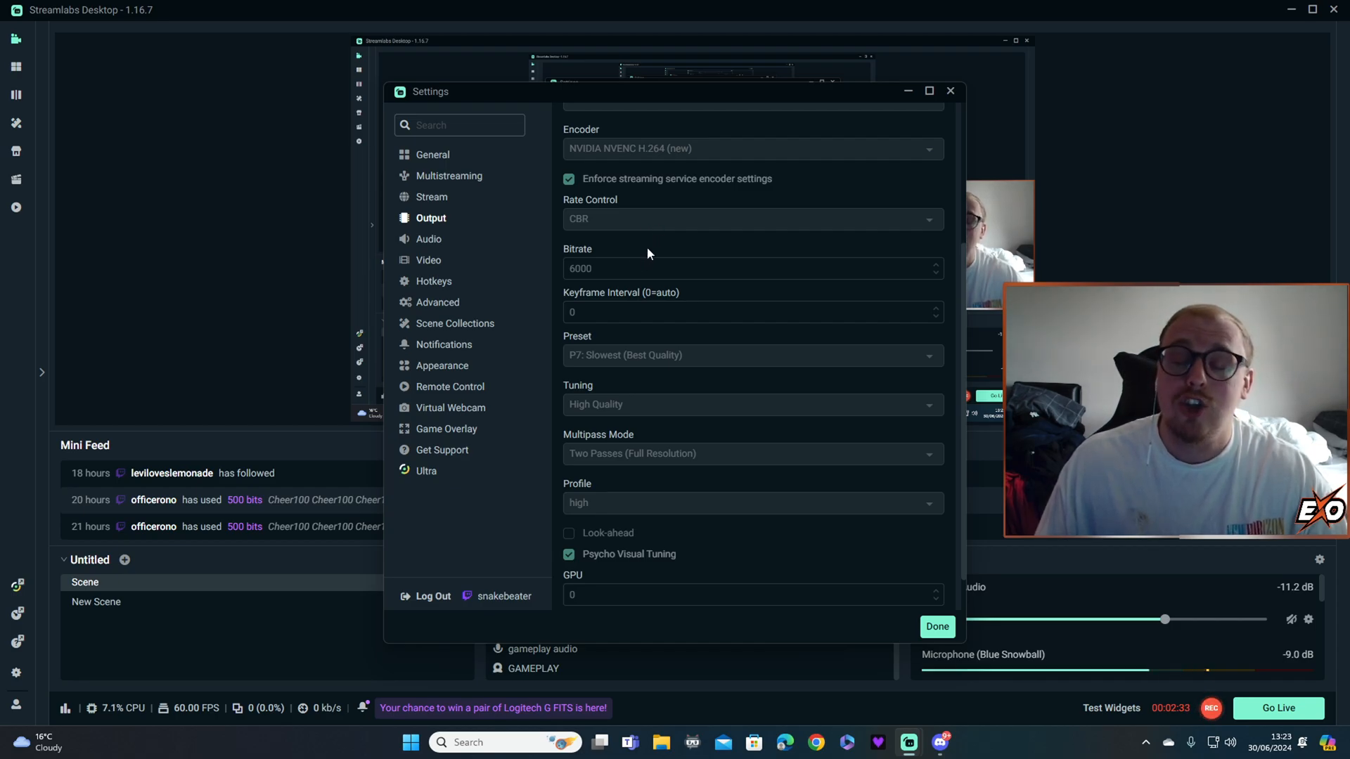
mouse_move(662, 249)
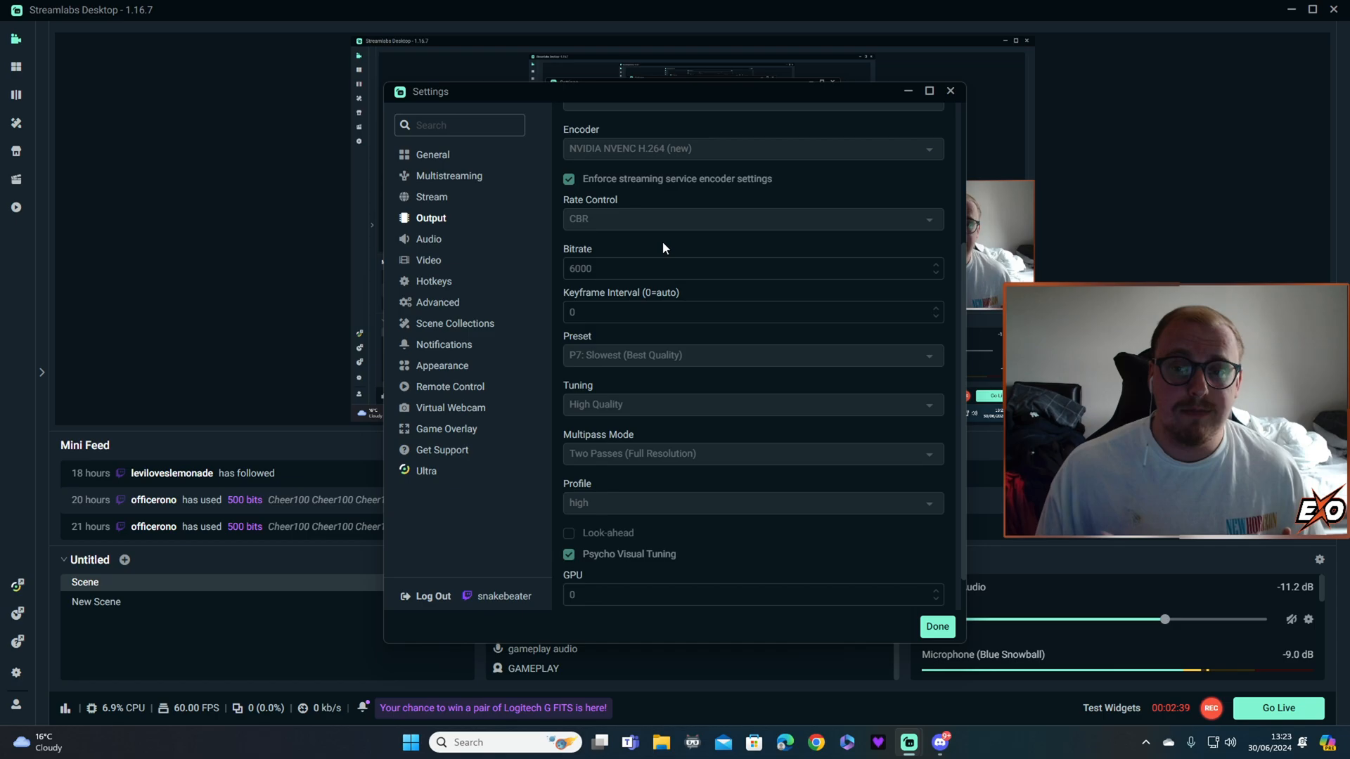
mouse_move(679, 243)
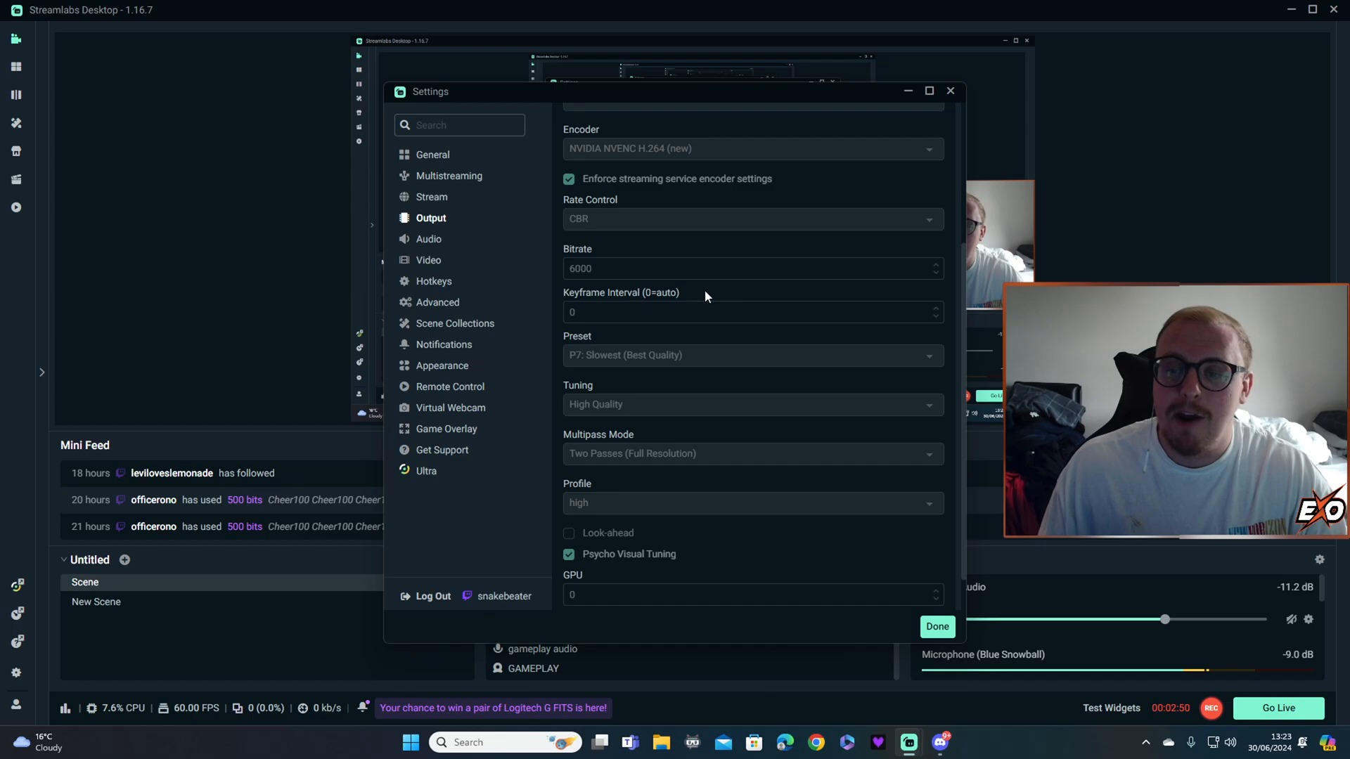
scroll("down", 3)
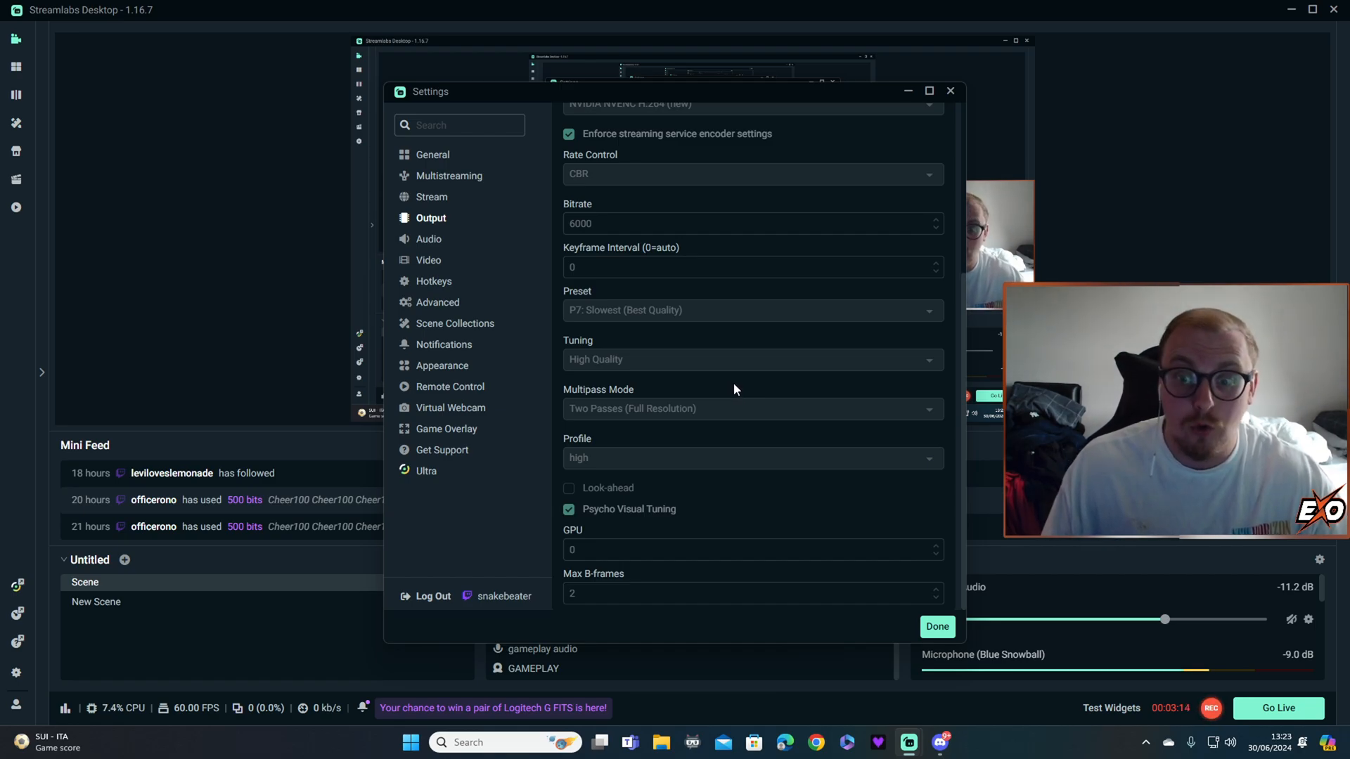
mouse_move(661, 457)
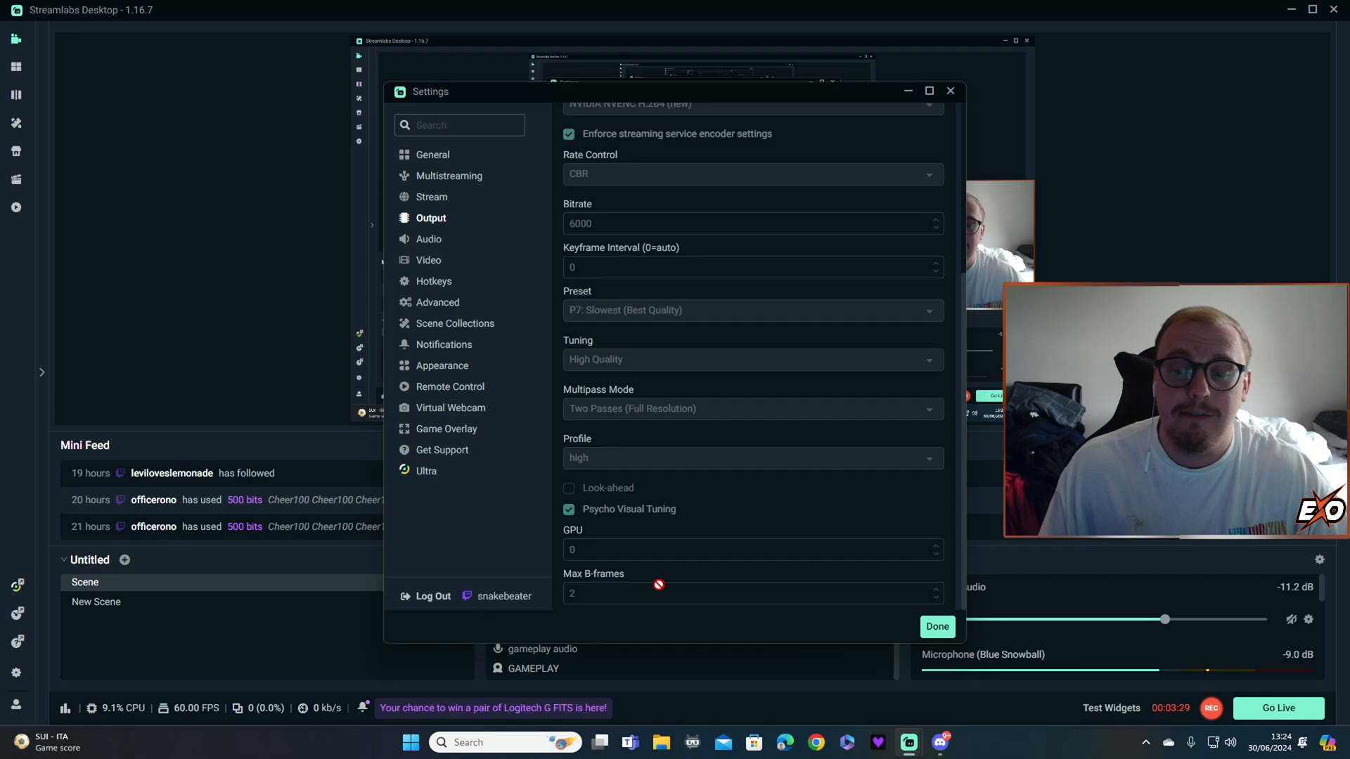
Review Audio settings at 48 kHz stereo and keep Blue Snowball as Mic/Auxiliary Device 1.
left_click(428, 239)
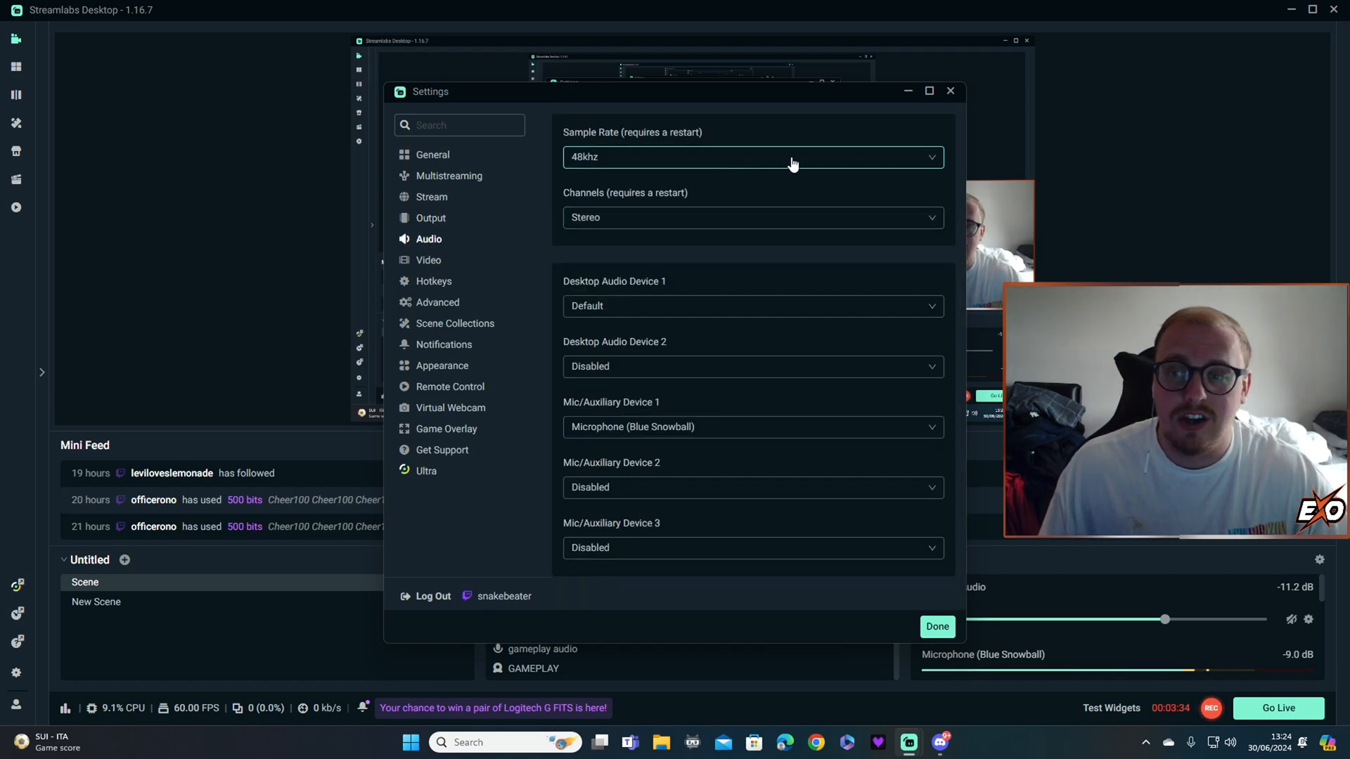
left_click(751, 156)
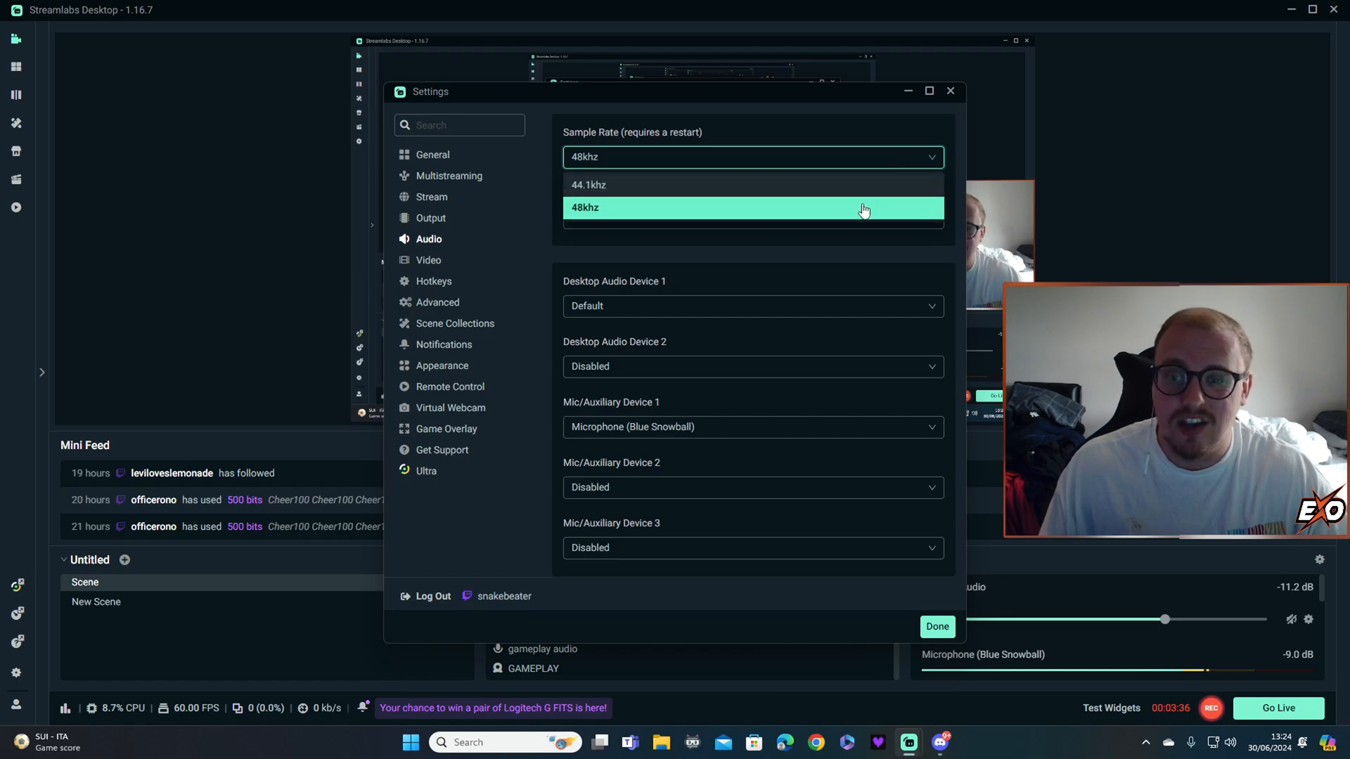
mouse_move(856, 215)
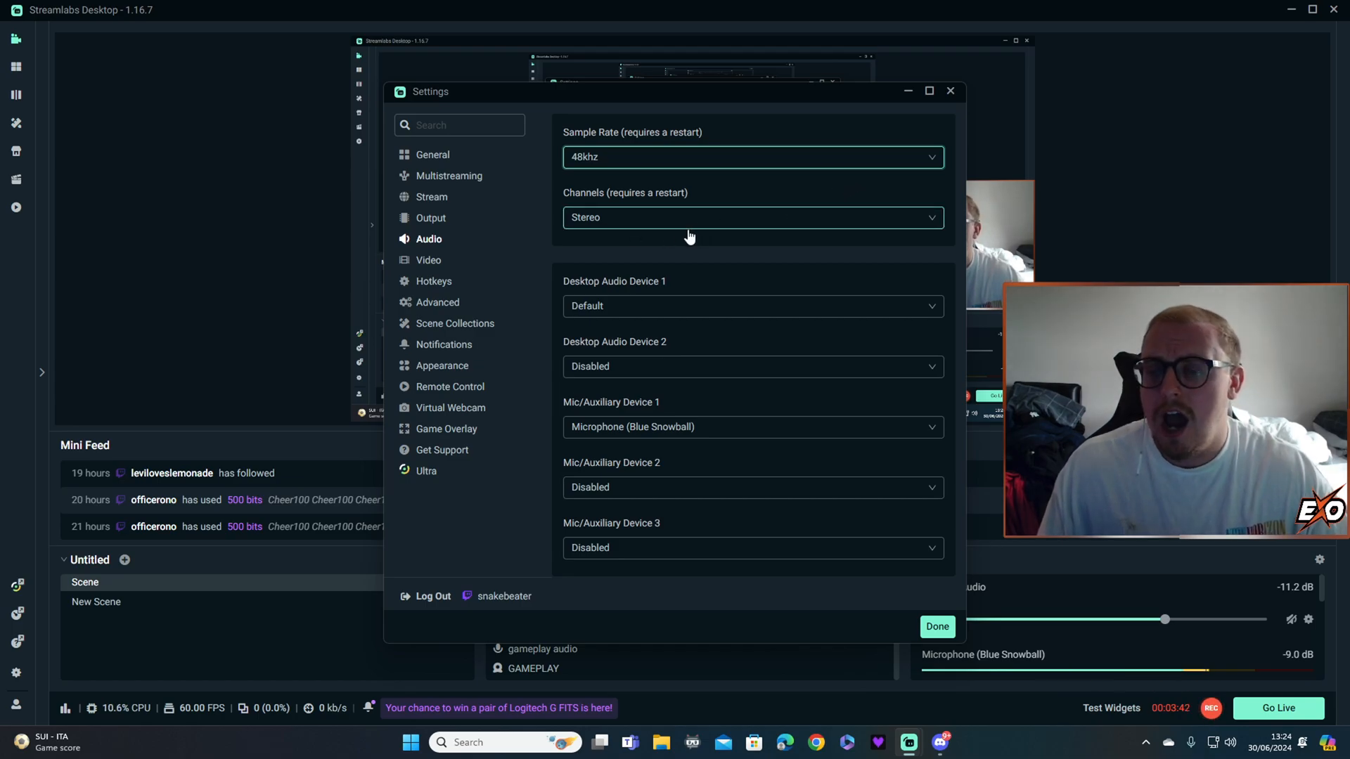
mouse_move(713, 250)
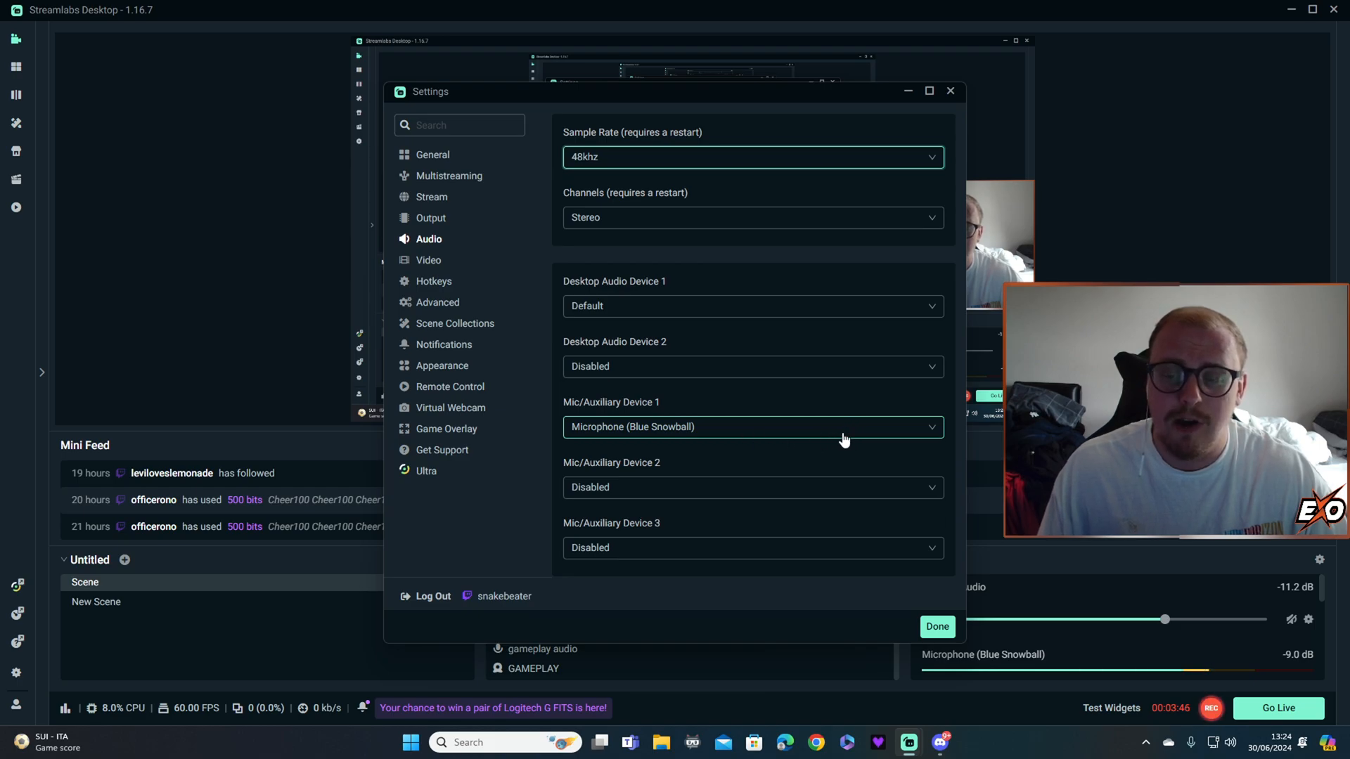
left_click(751, 426)
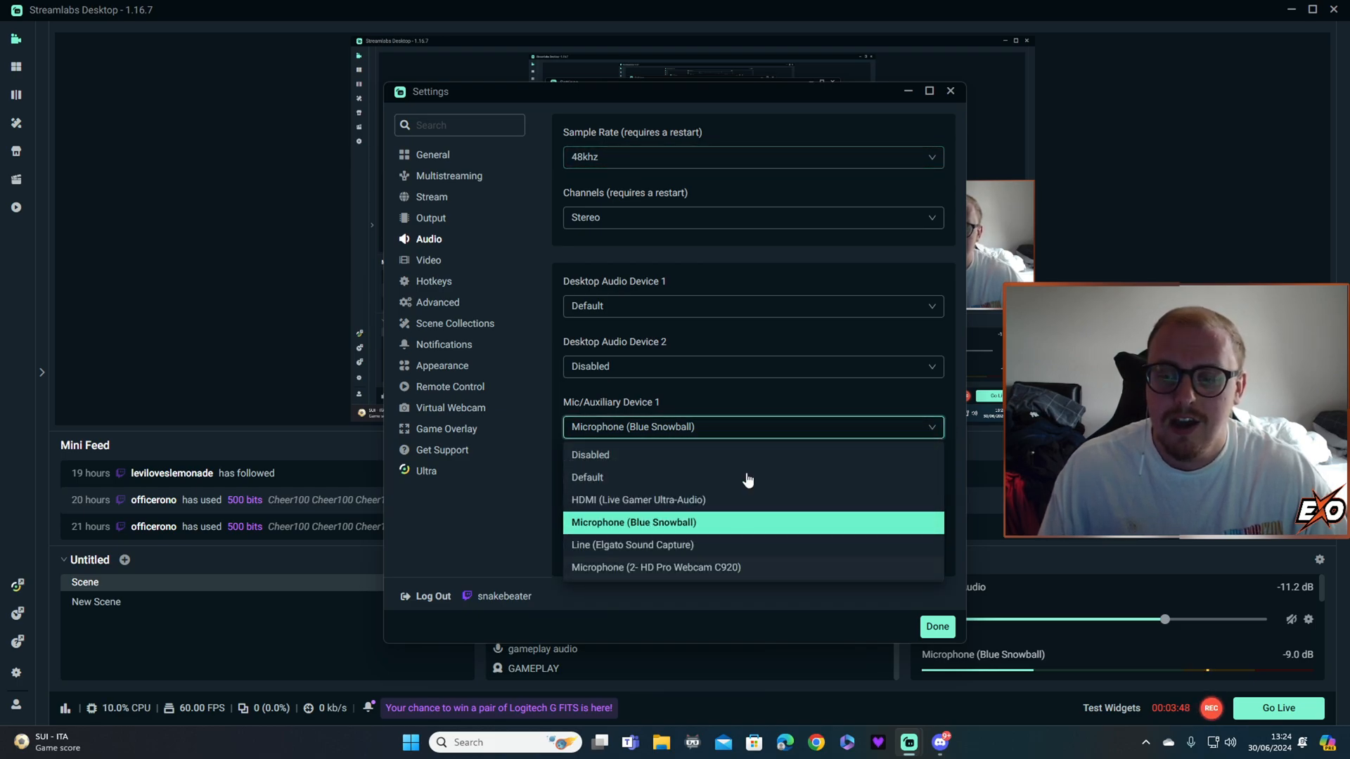
left_click(633, 523)
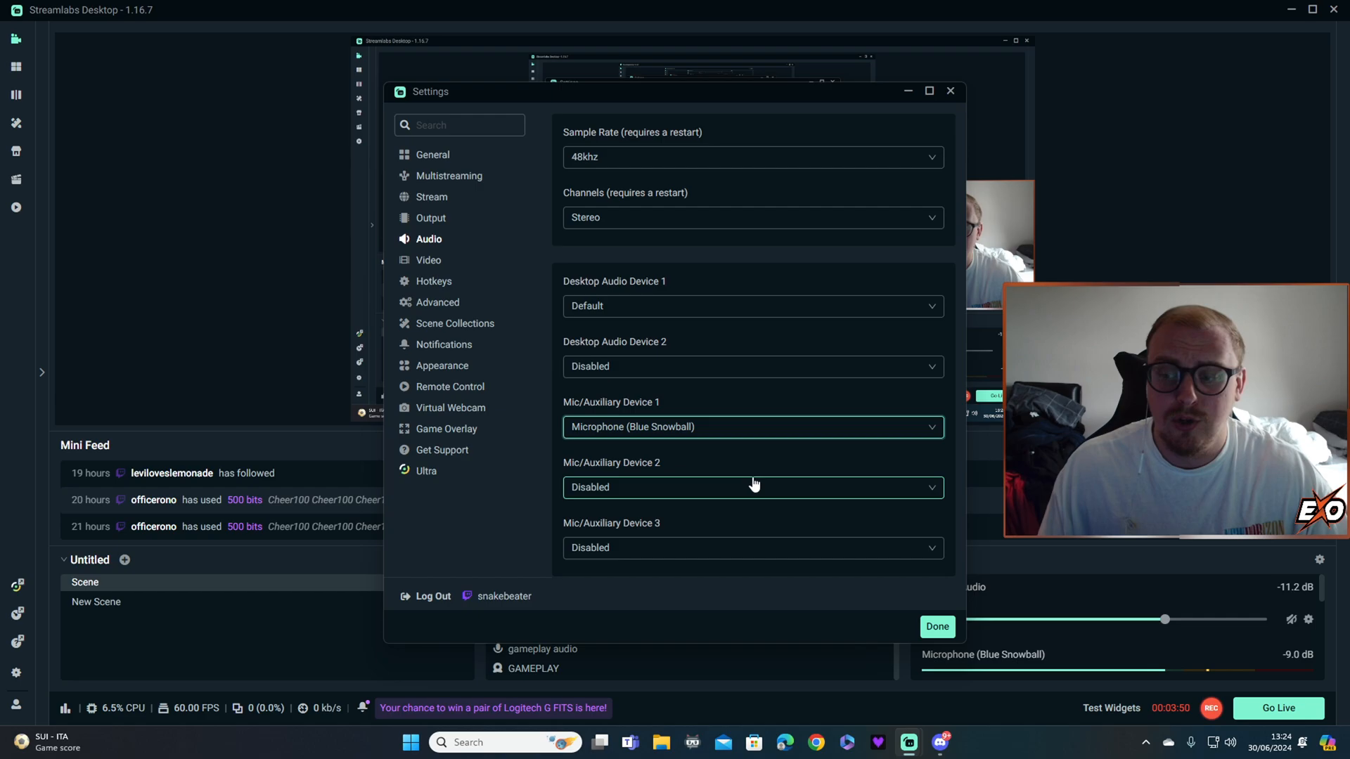
mouse_move(764, 462)
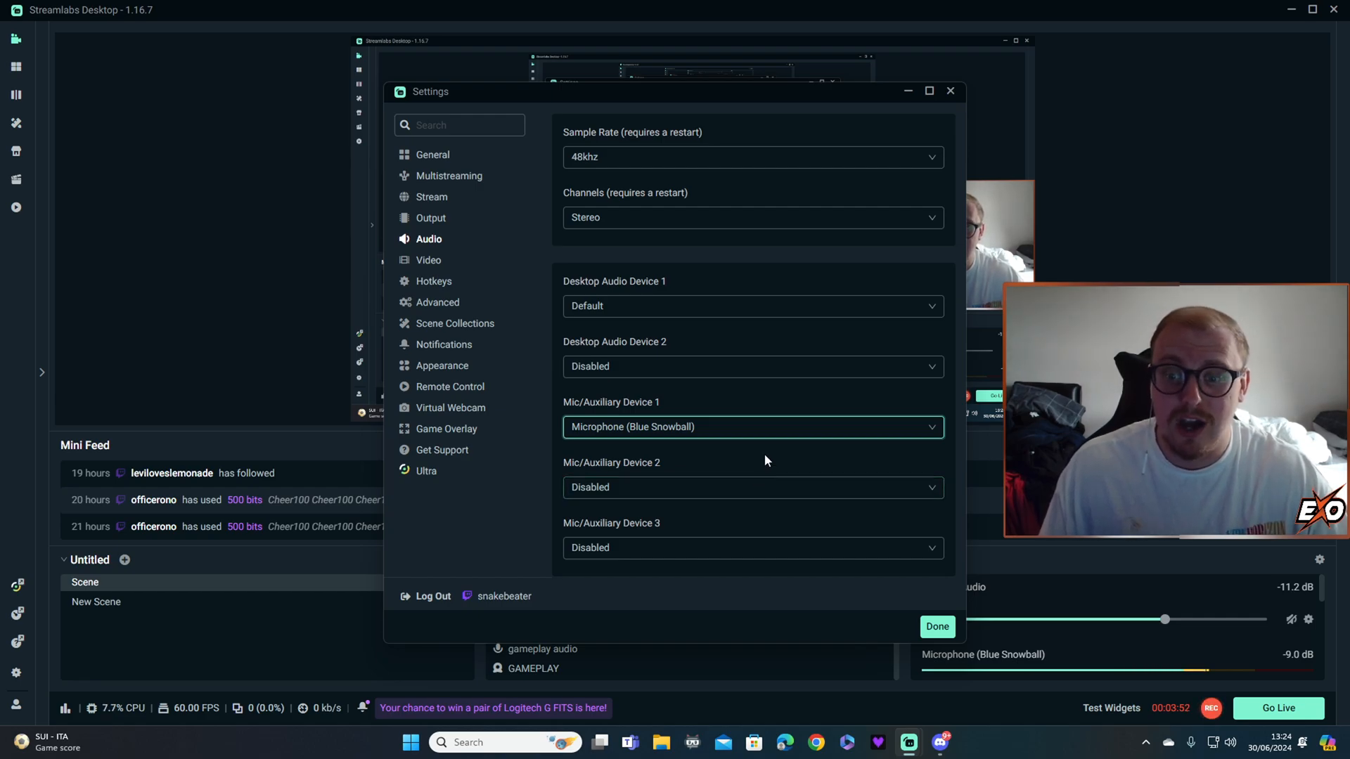
mouse_move(818, 305)
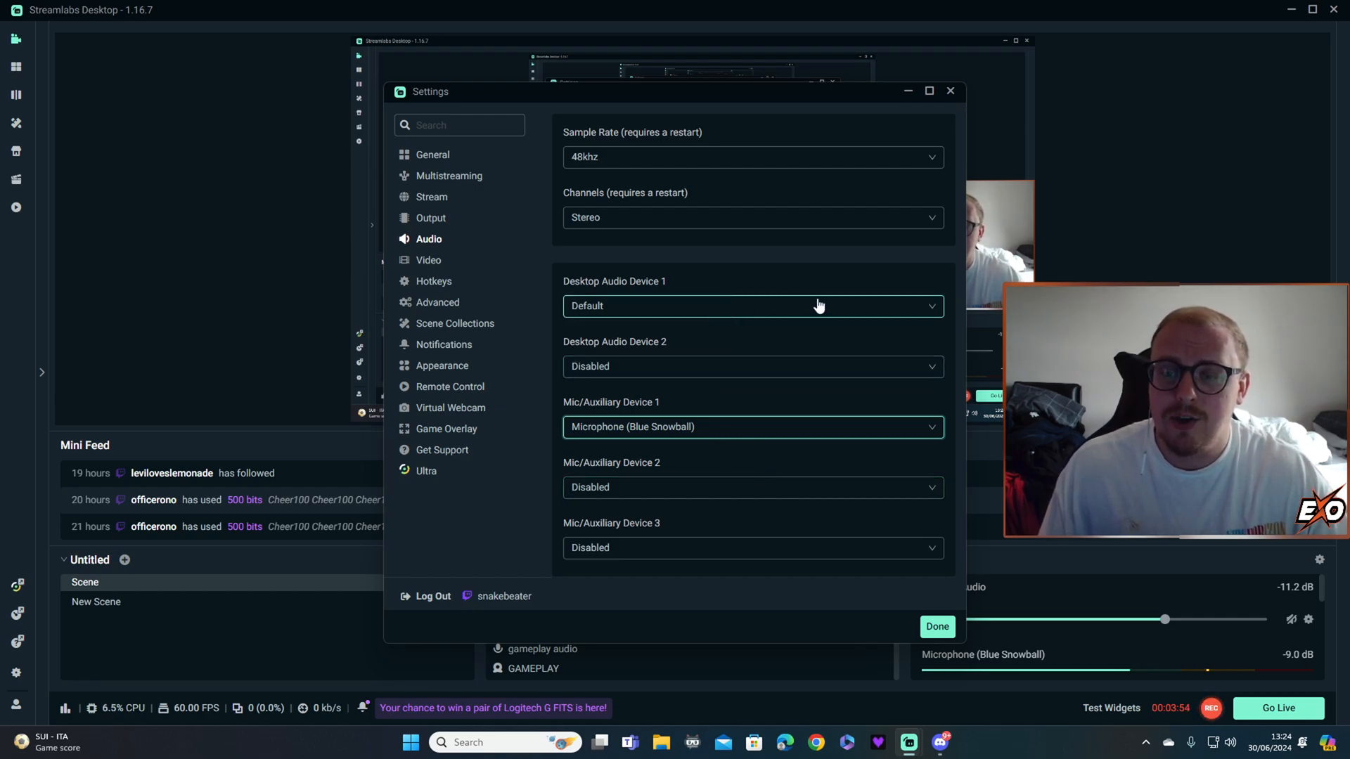
mouse_move(872, 325)
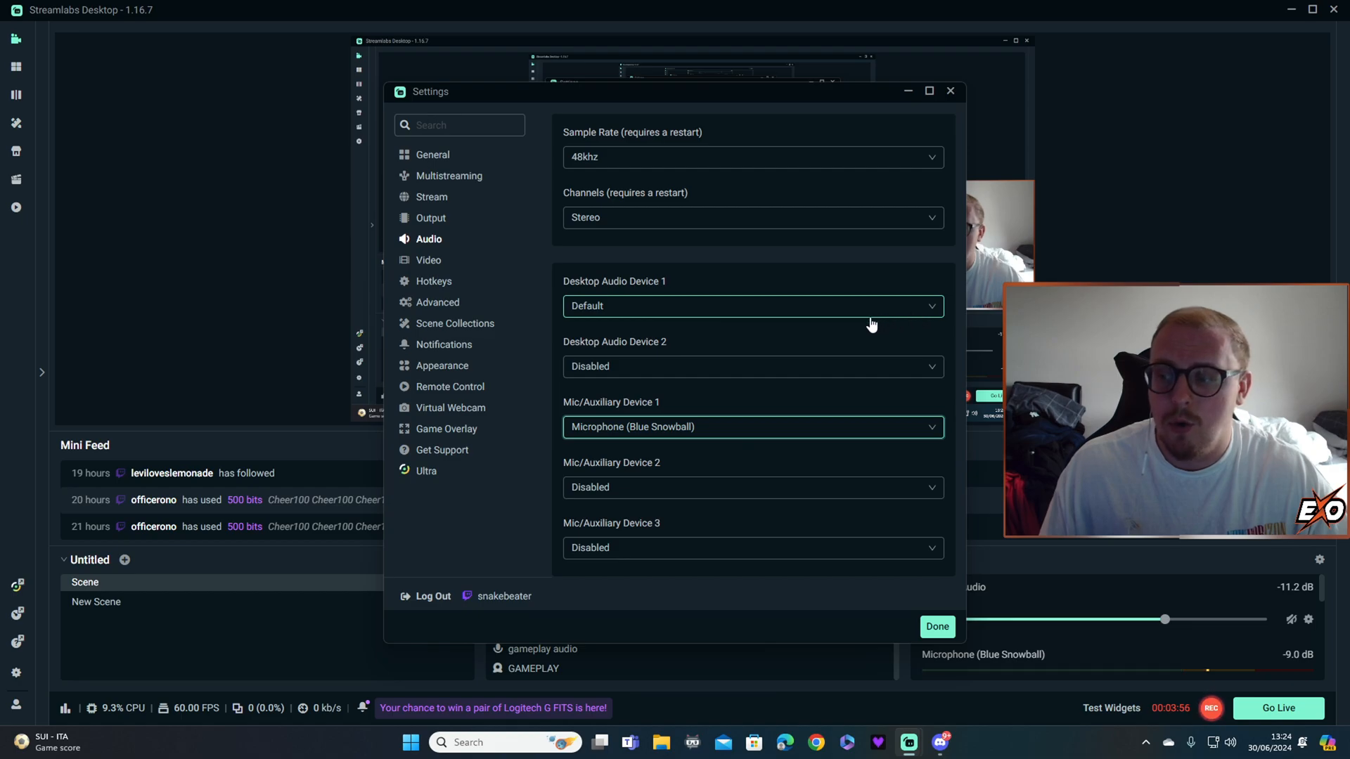
mouse_move(421, 266)
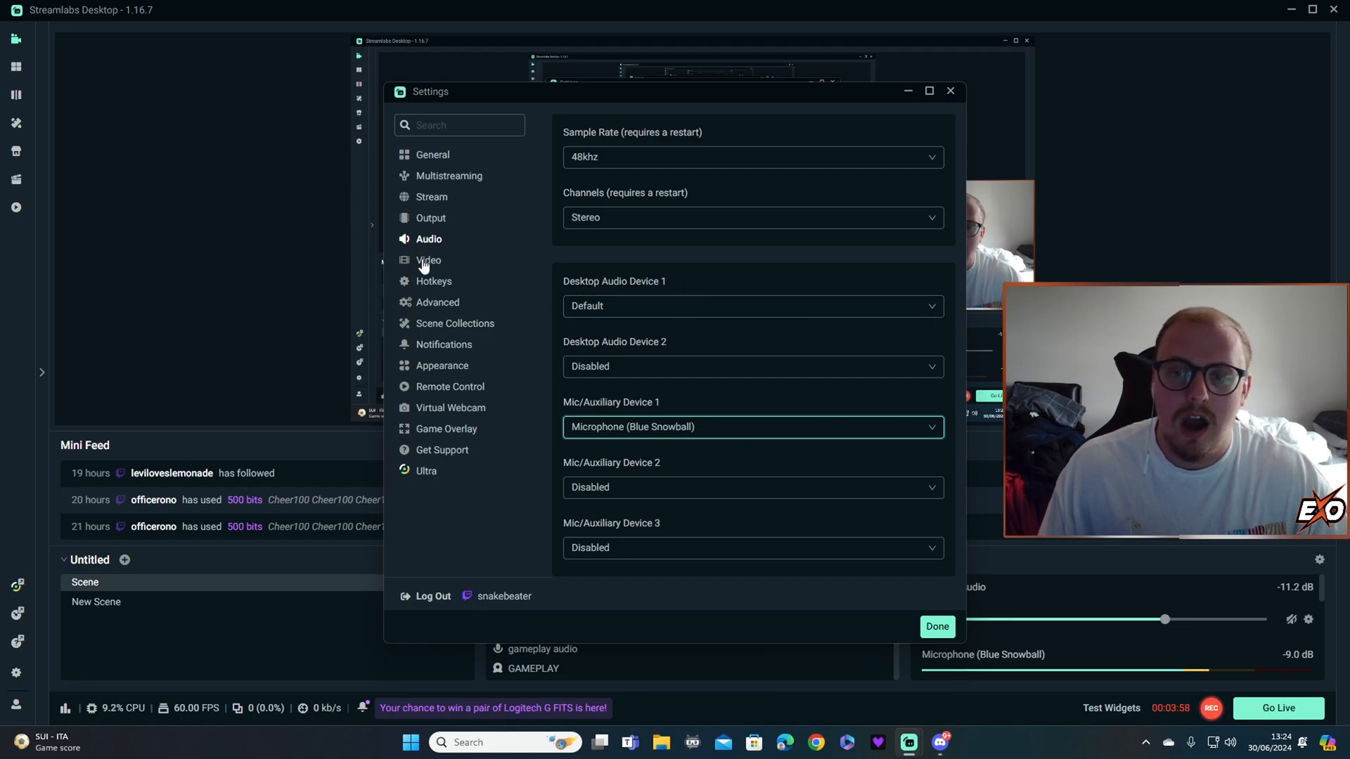
Show the Video settings: 1920x1080 base and output resolution, Lanczos filter, 60 FPS.
left_click(427, 260)
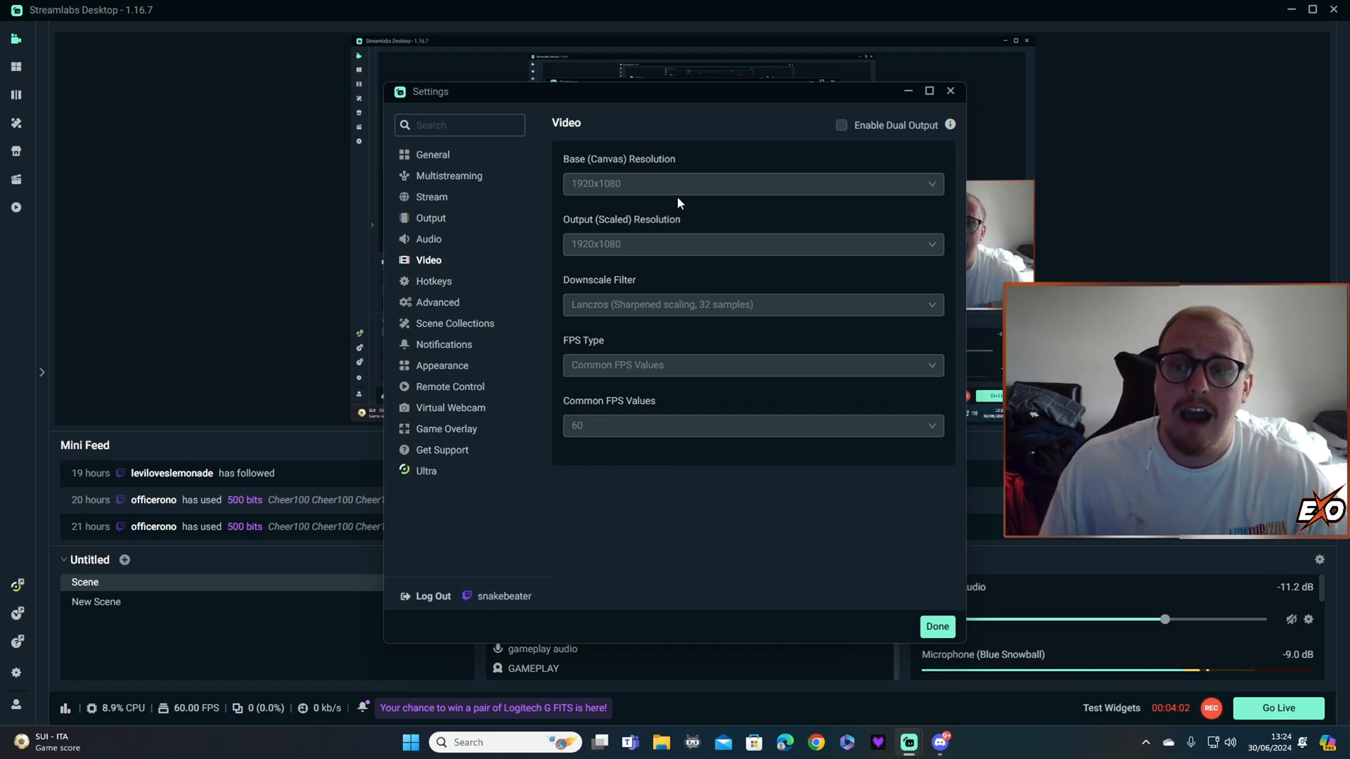
mouse_move(714, 210)
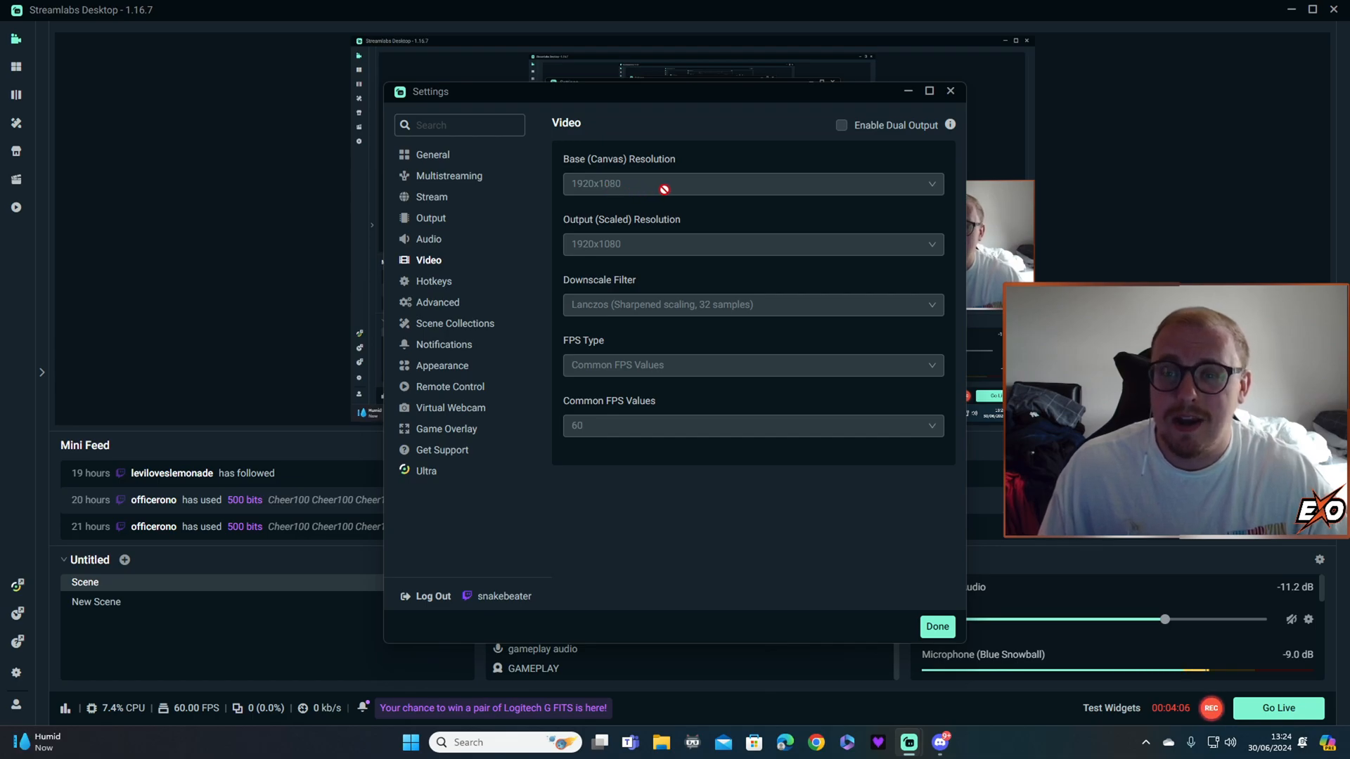
mouse_move(731, 218)
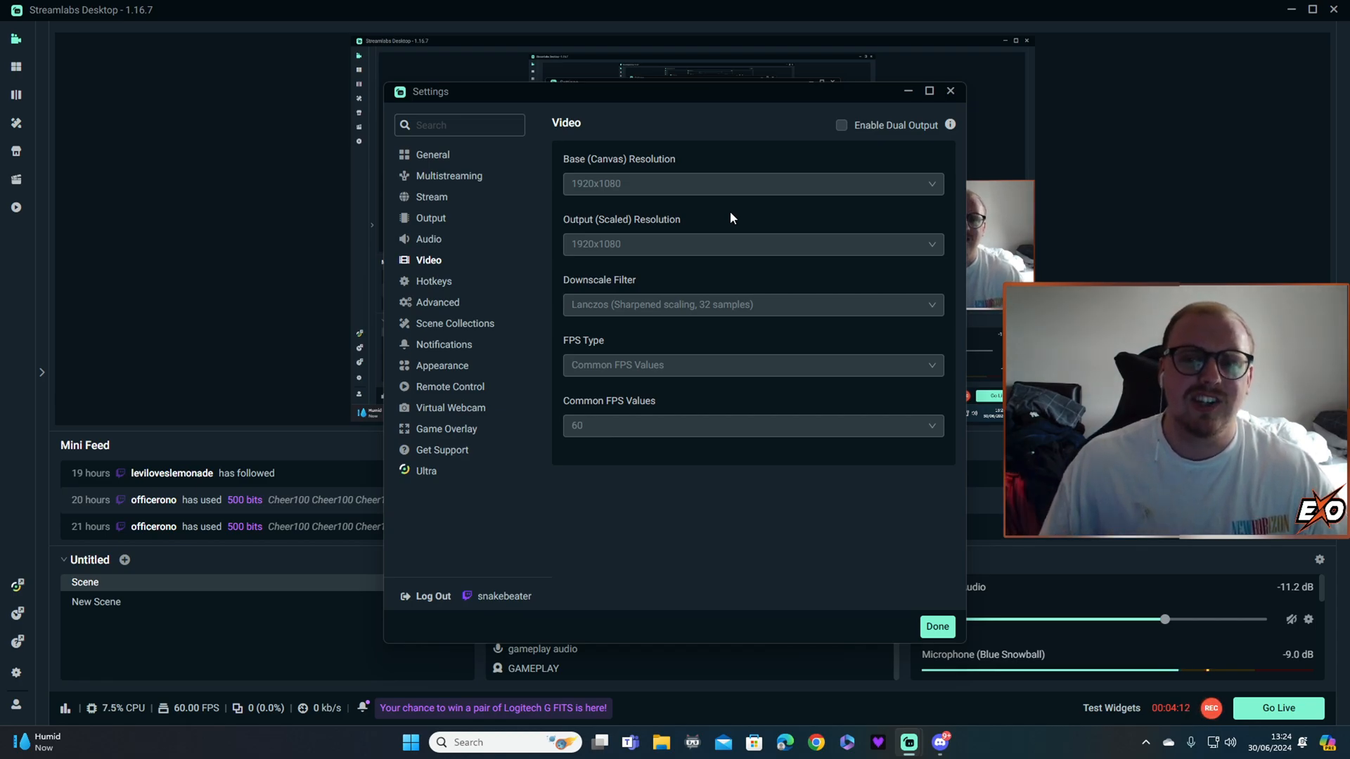
mouse_move(725, 222)
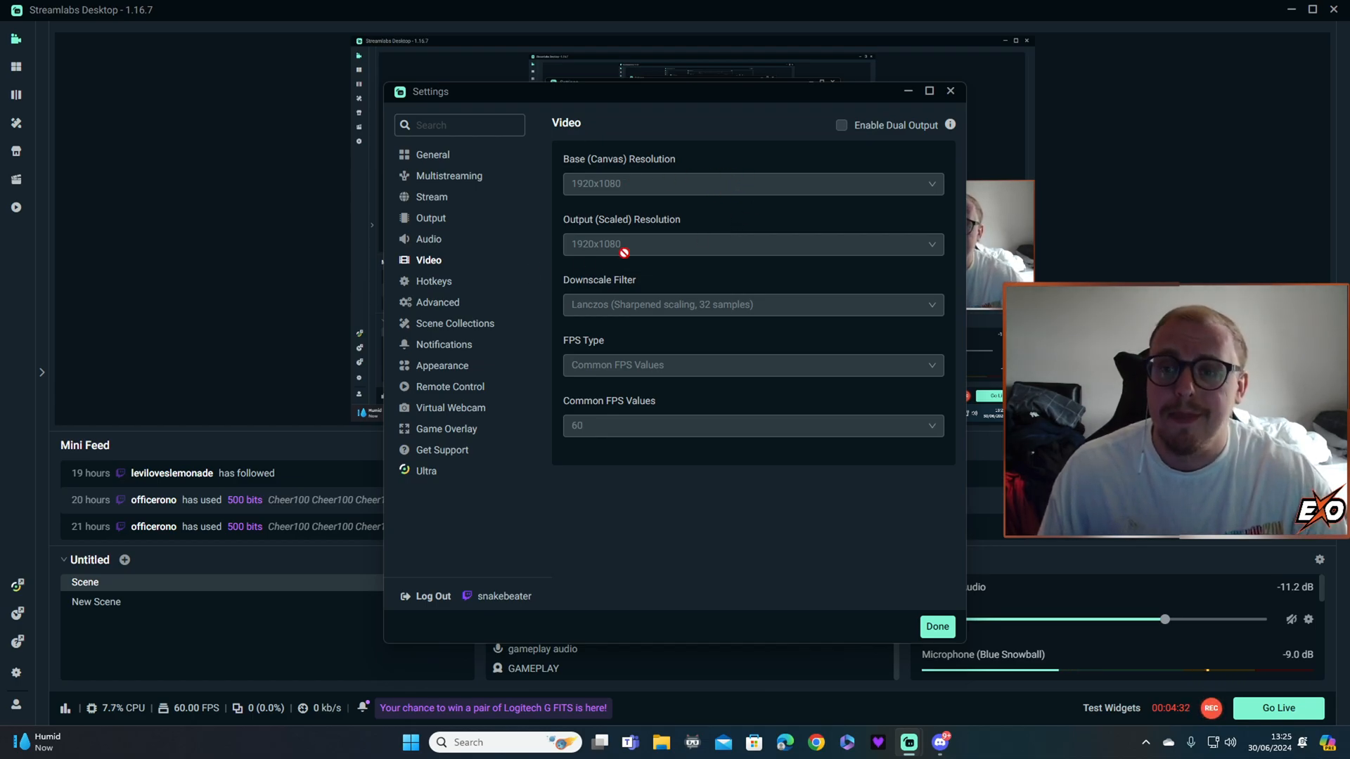
mouse_move(731, 253)
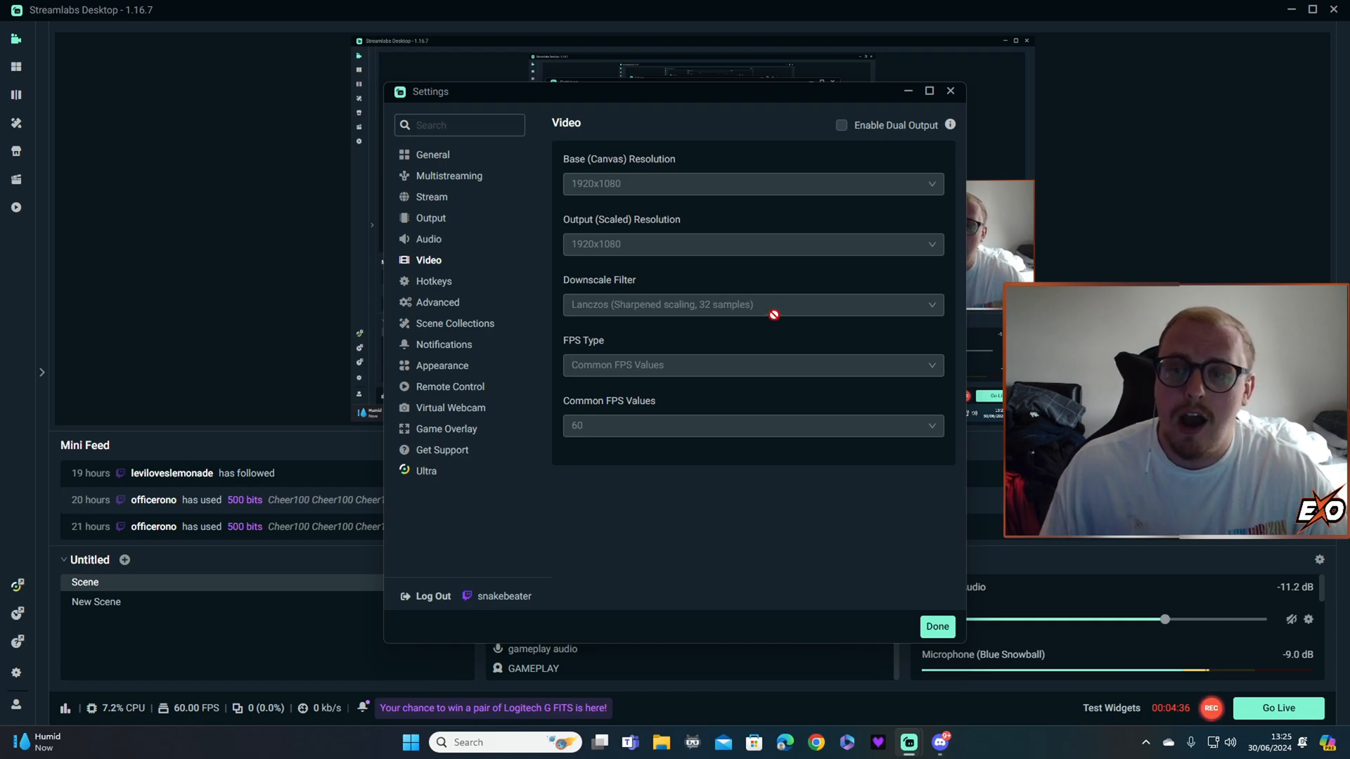
mouse_move(766, 308)
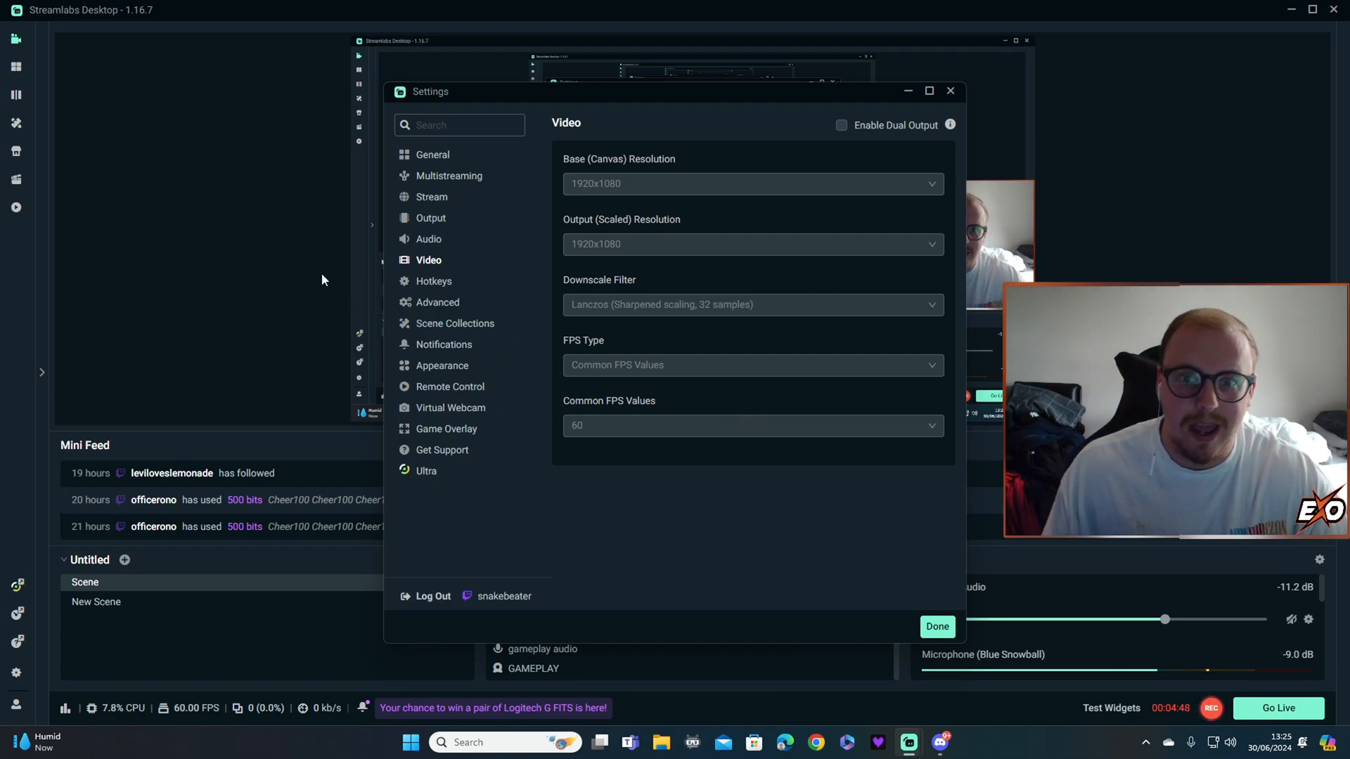
Pass through Hotkeys to the Advanced settings showing High process priority.
left_click(434, 281)
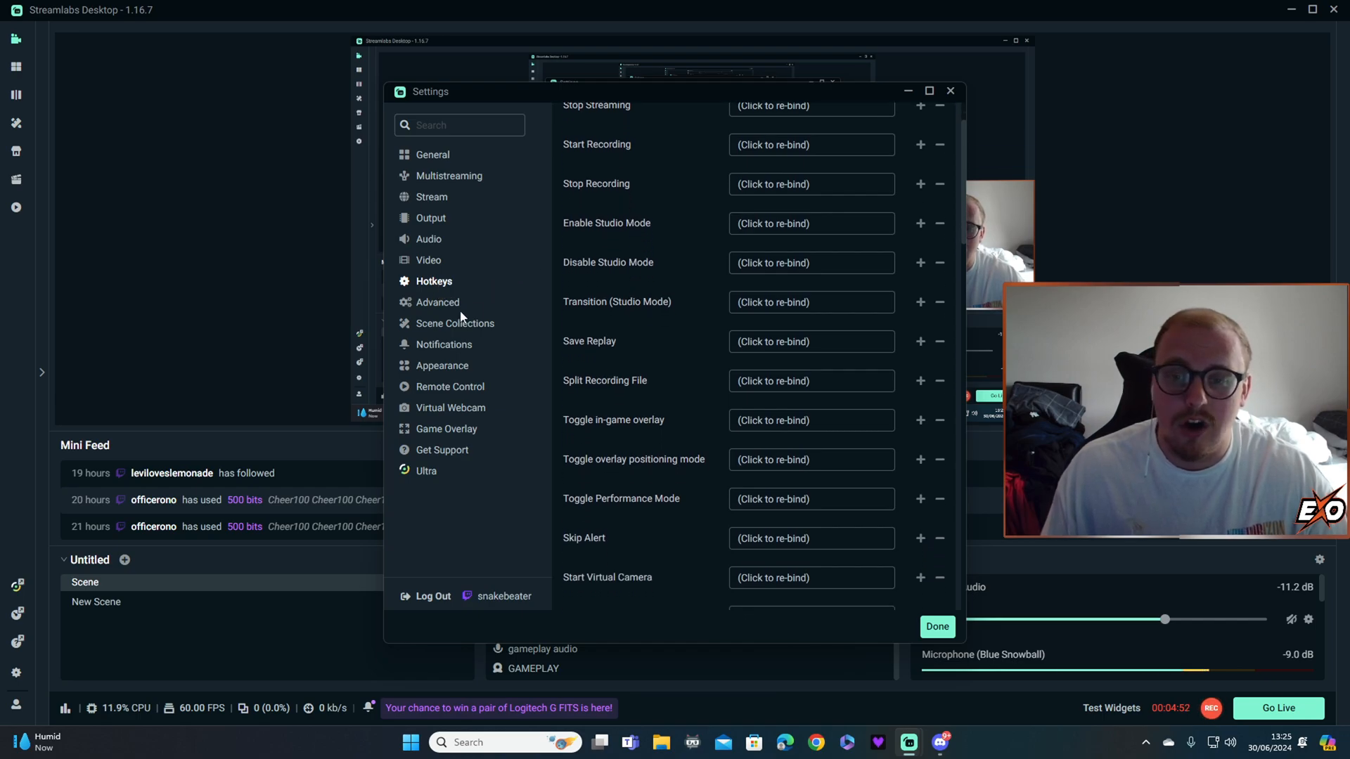
left_click(437, 302)
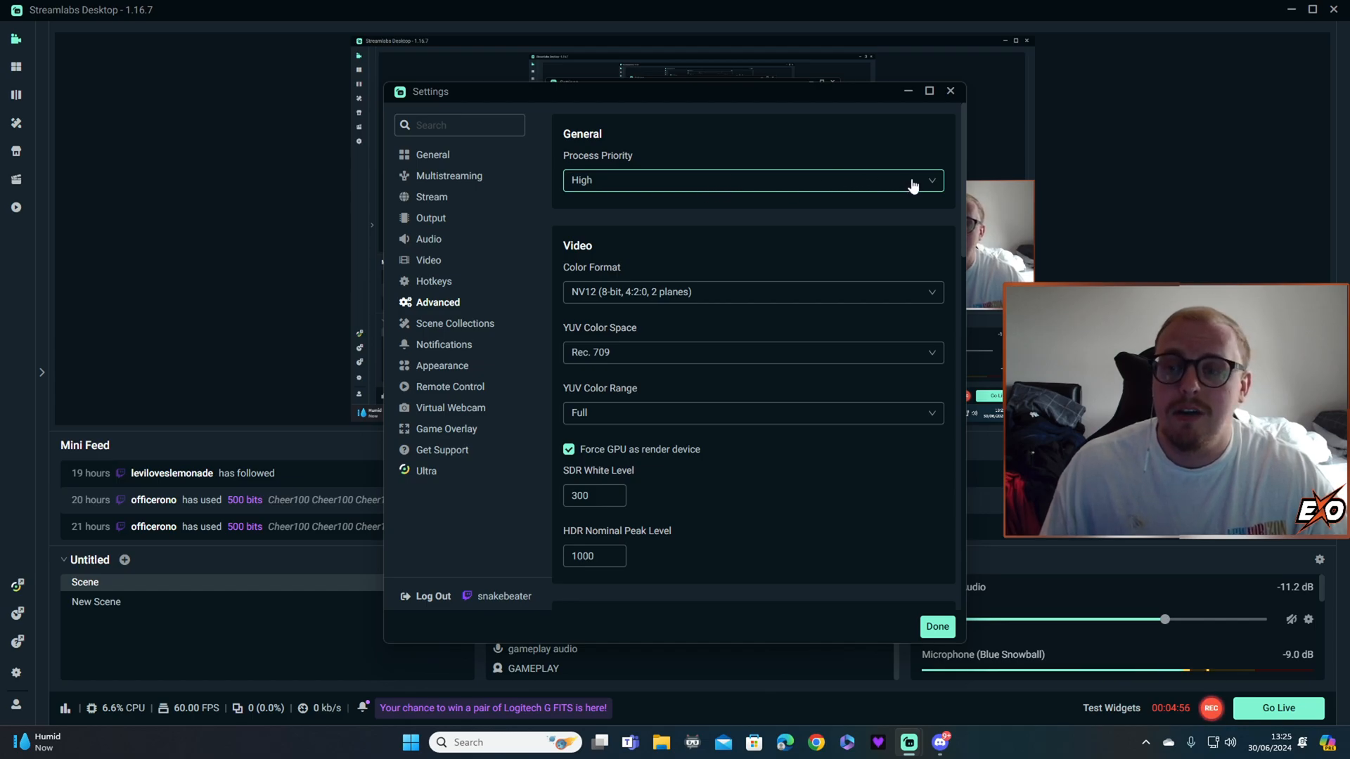
Keep NV12 colour format and confirm the YUV colour range is Full with GPU rendering forced.
left_click(751, 179)
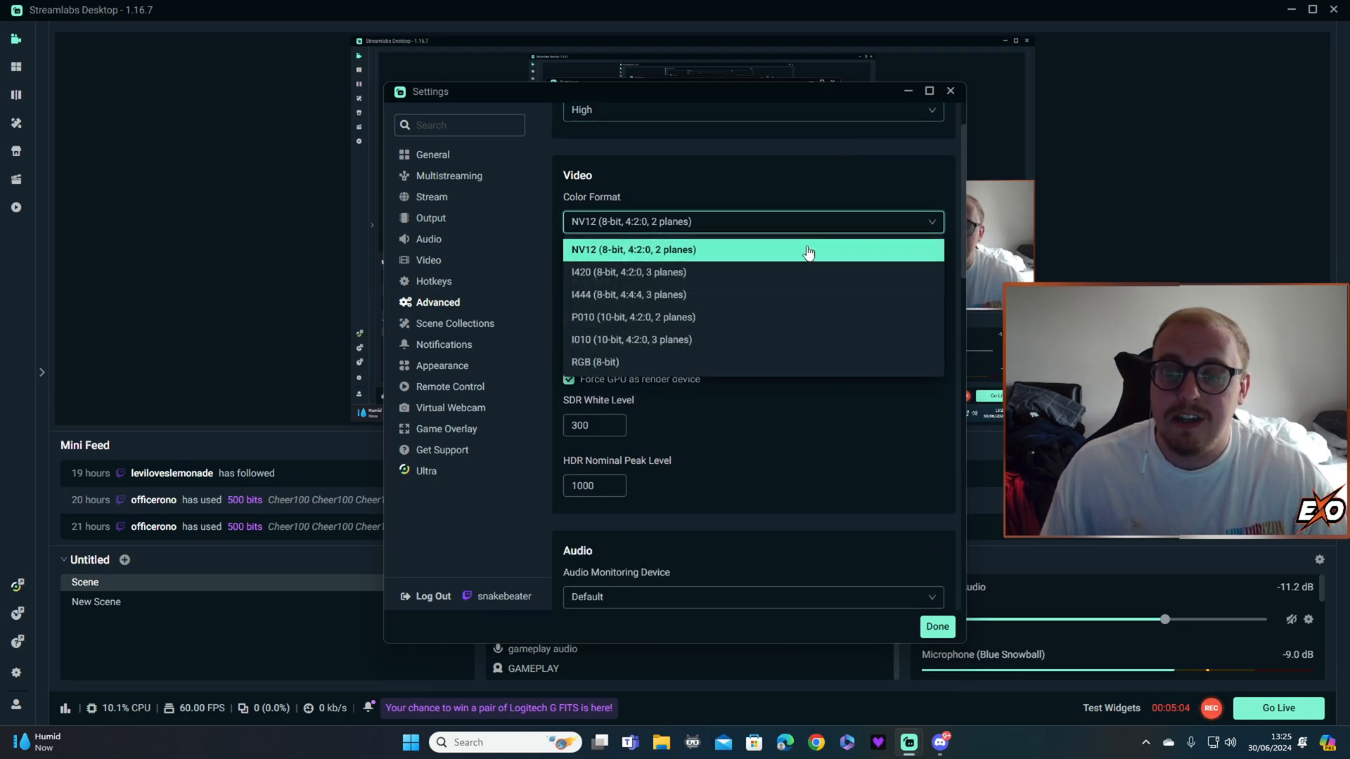
left_click(751, 250)
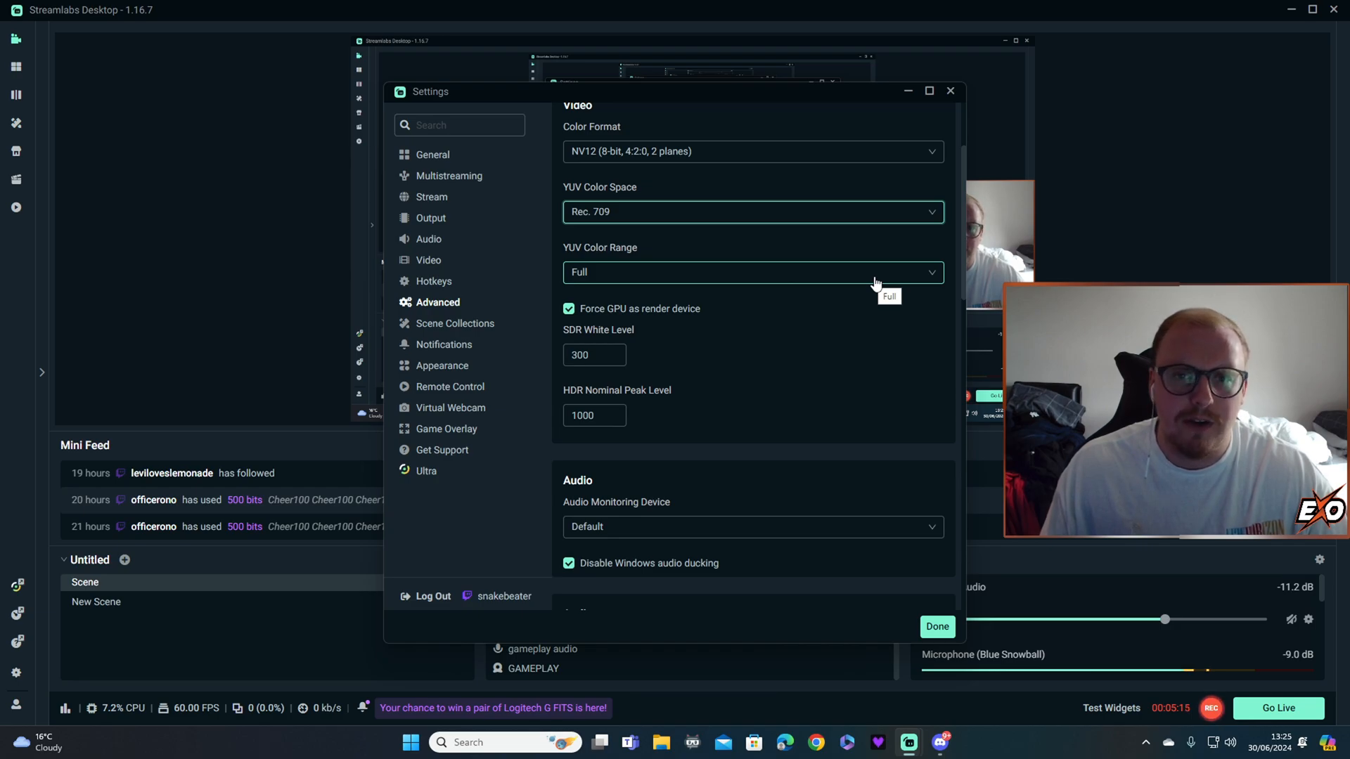
left_click(751, 271)
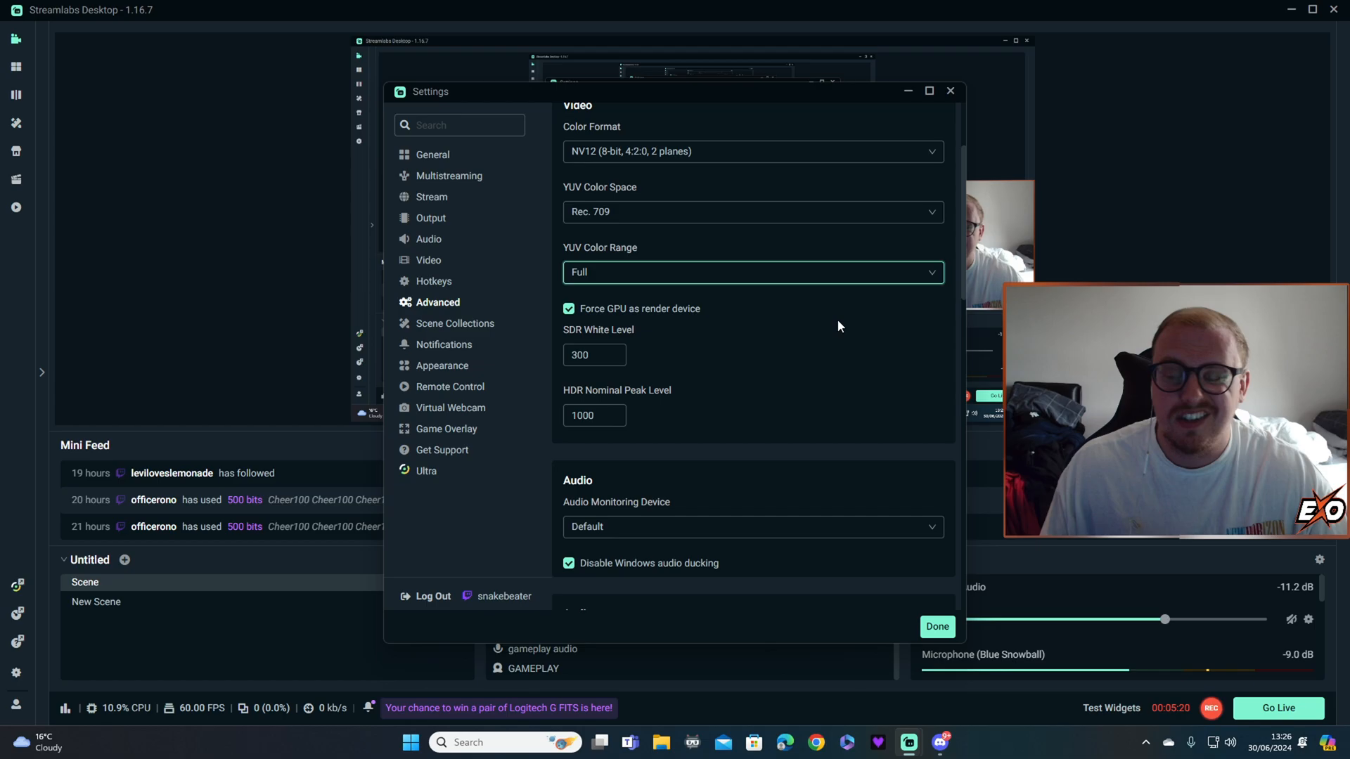
mouse_move(799, 325)
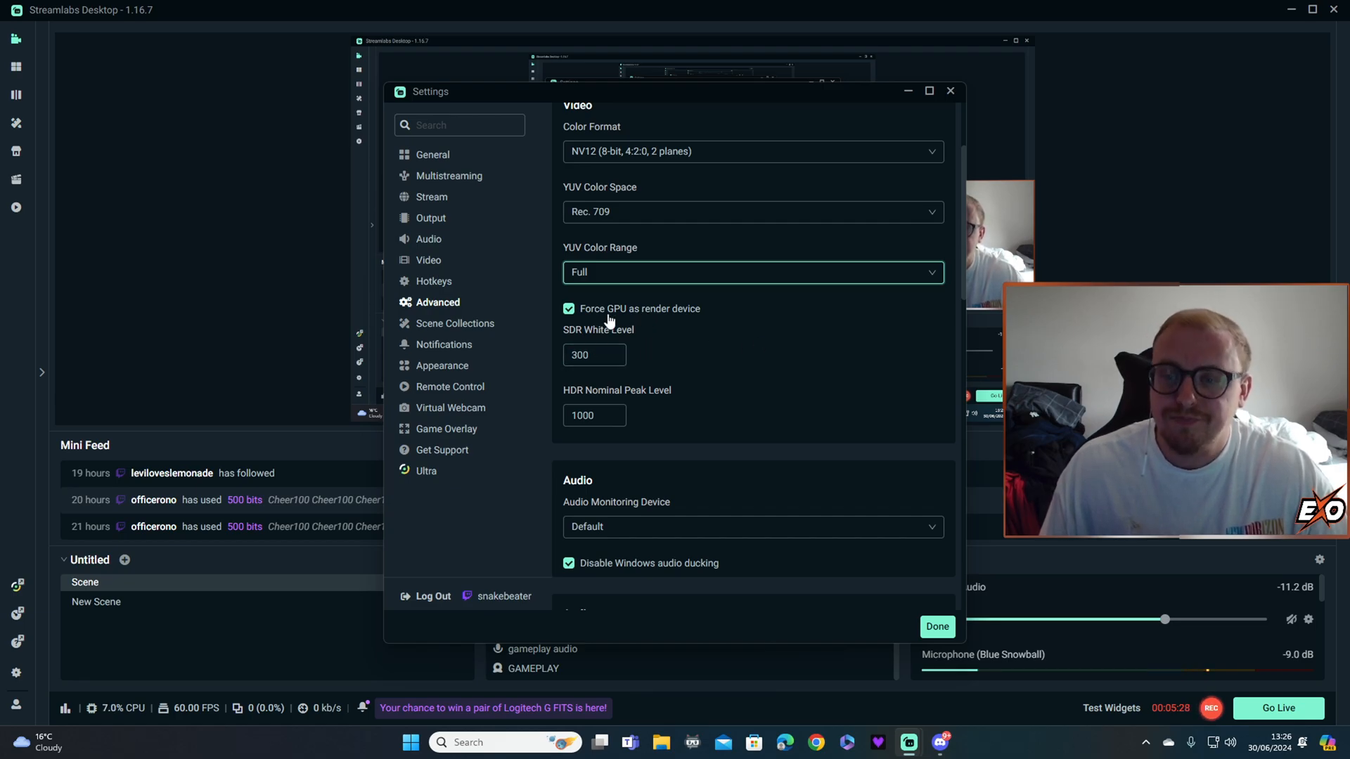
mouse_move(619, 315)
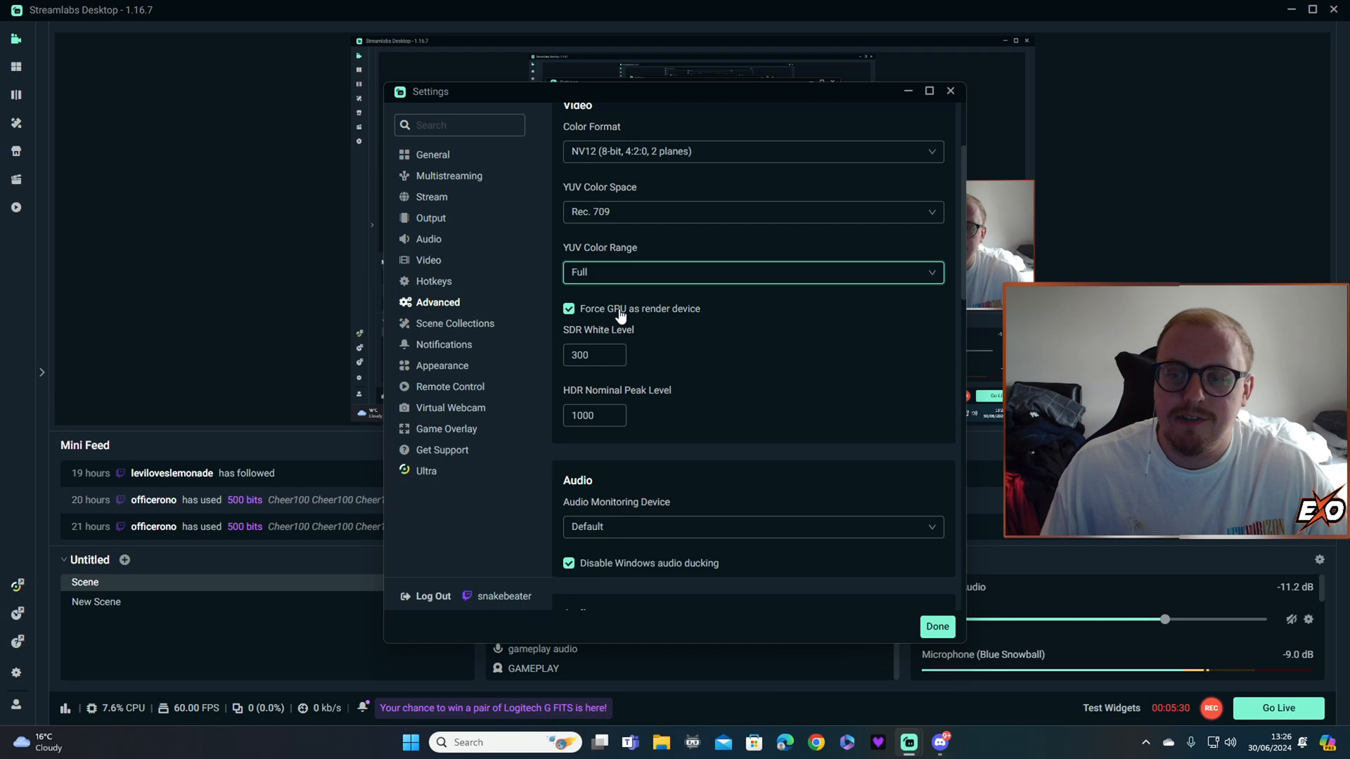
scroll("down", 3)
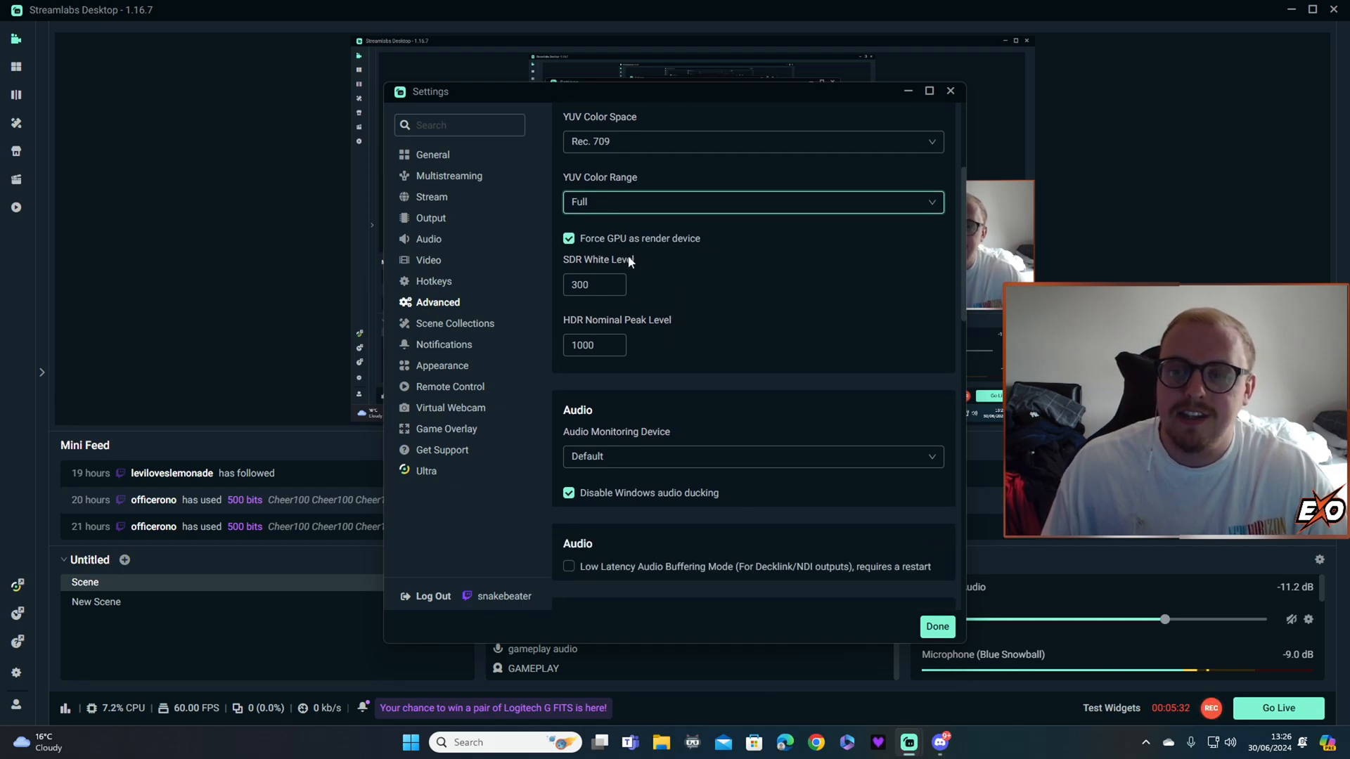
mouse_move(651, 289)
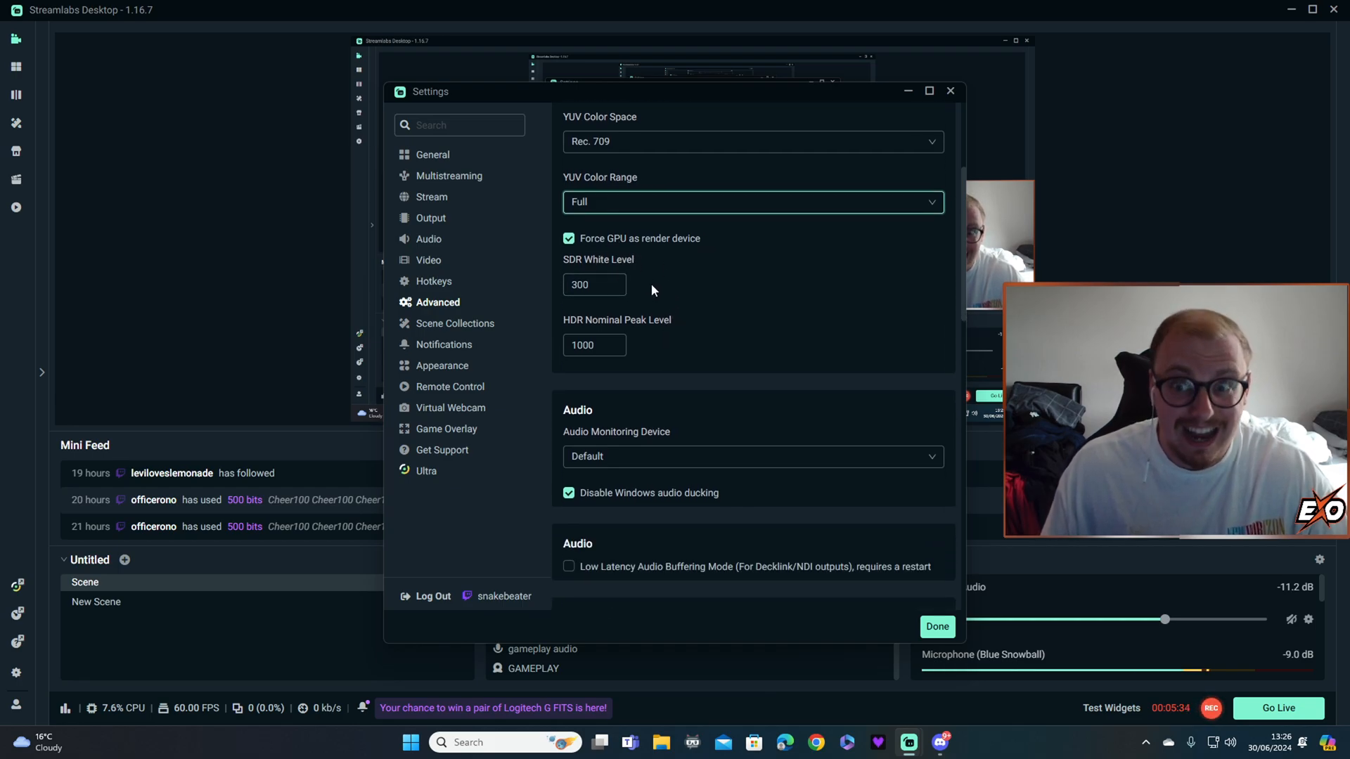
left_click(593, 284)
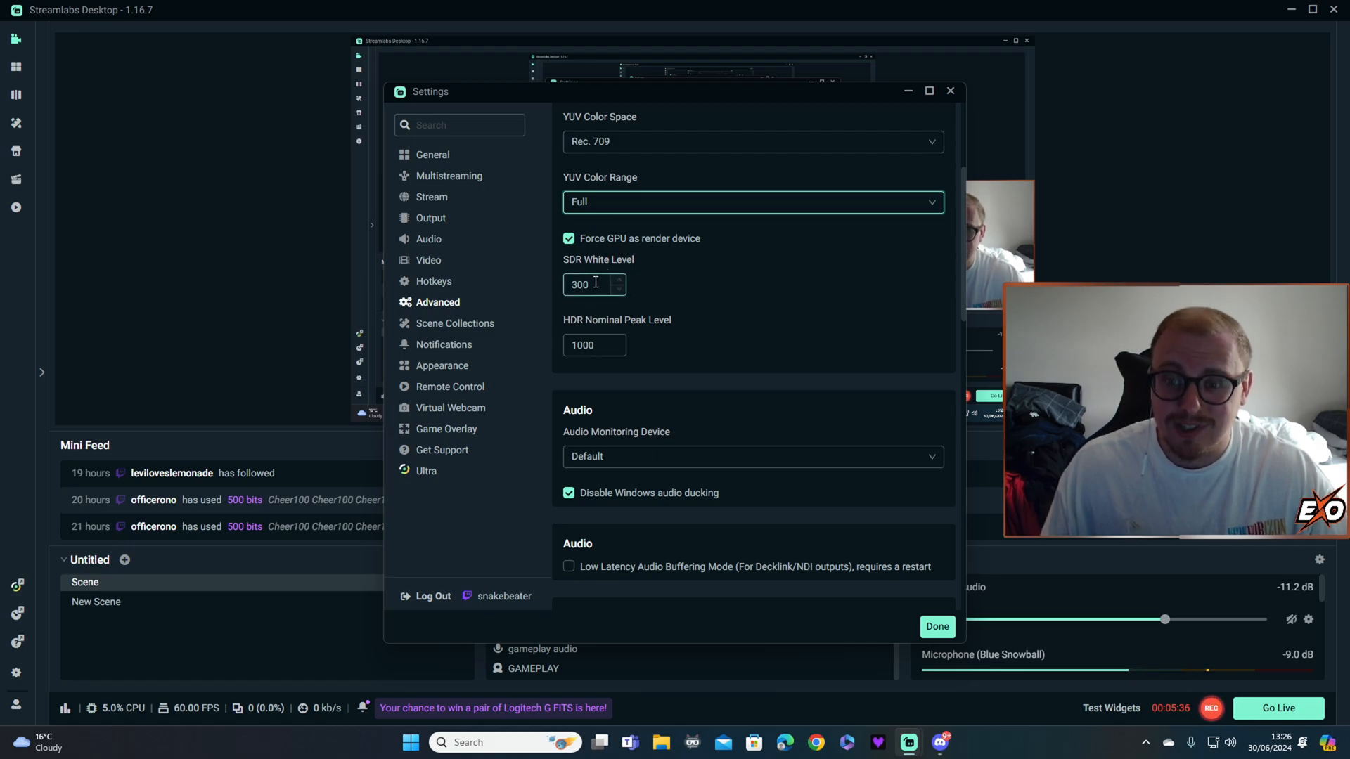
scroll("down", 3)
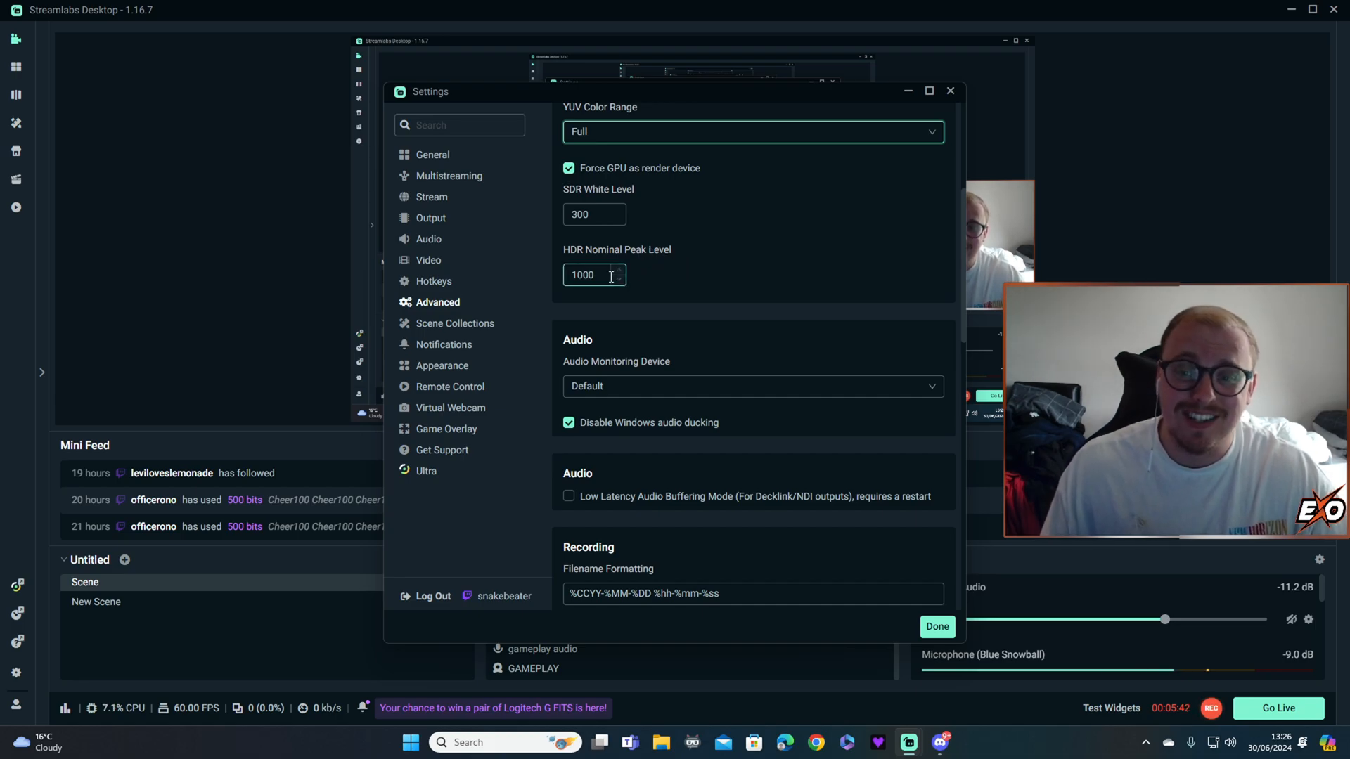
scroll("down", 3)
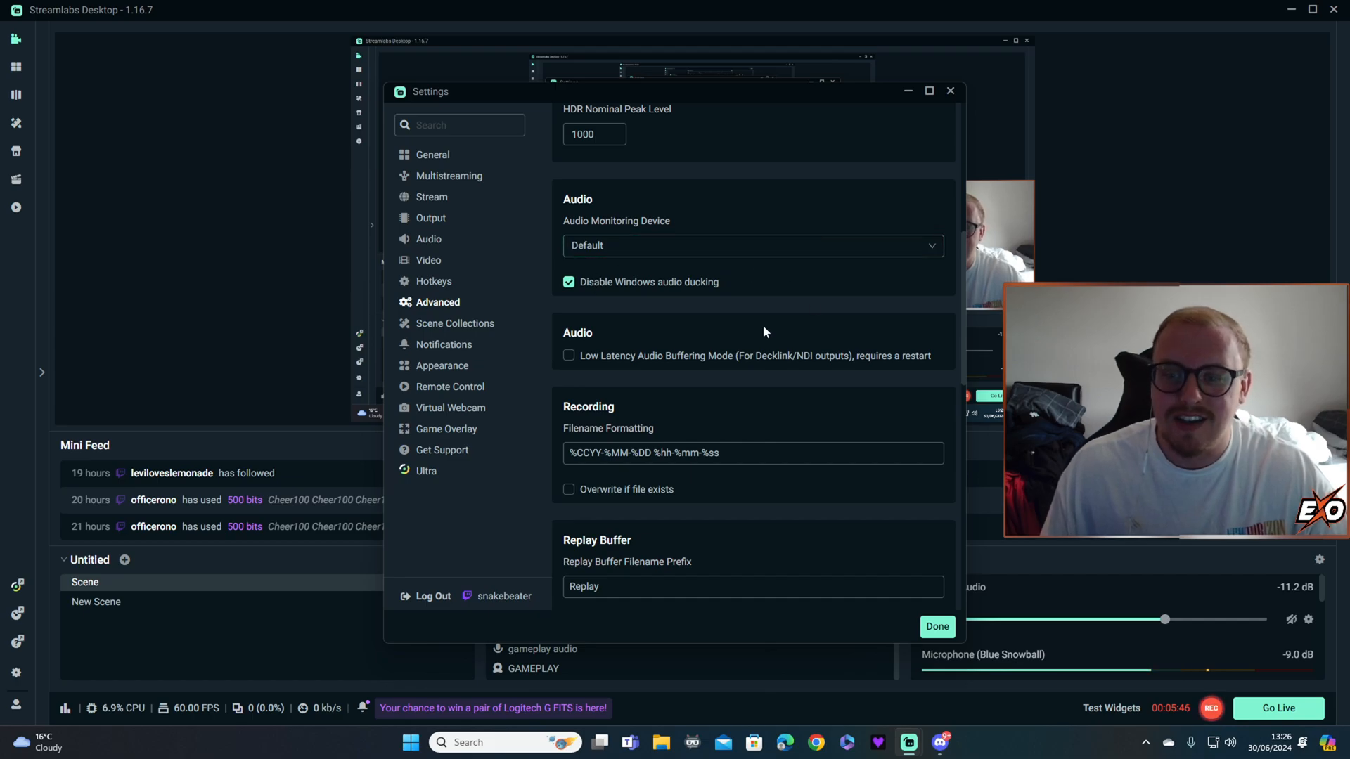
scroll("down", 3)
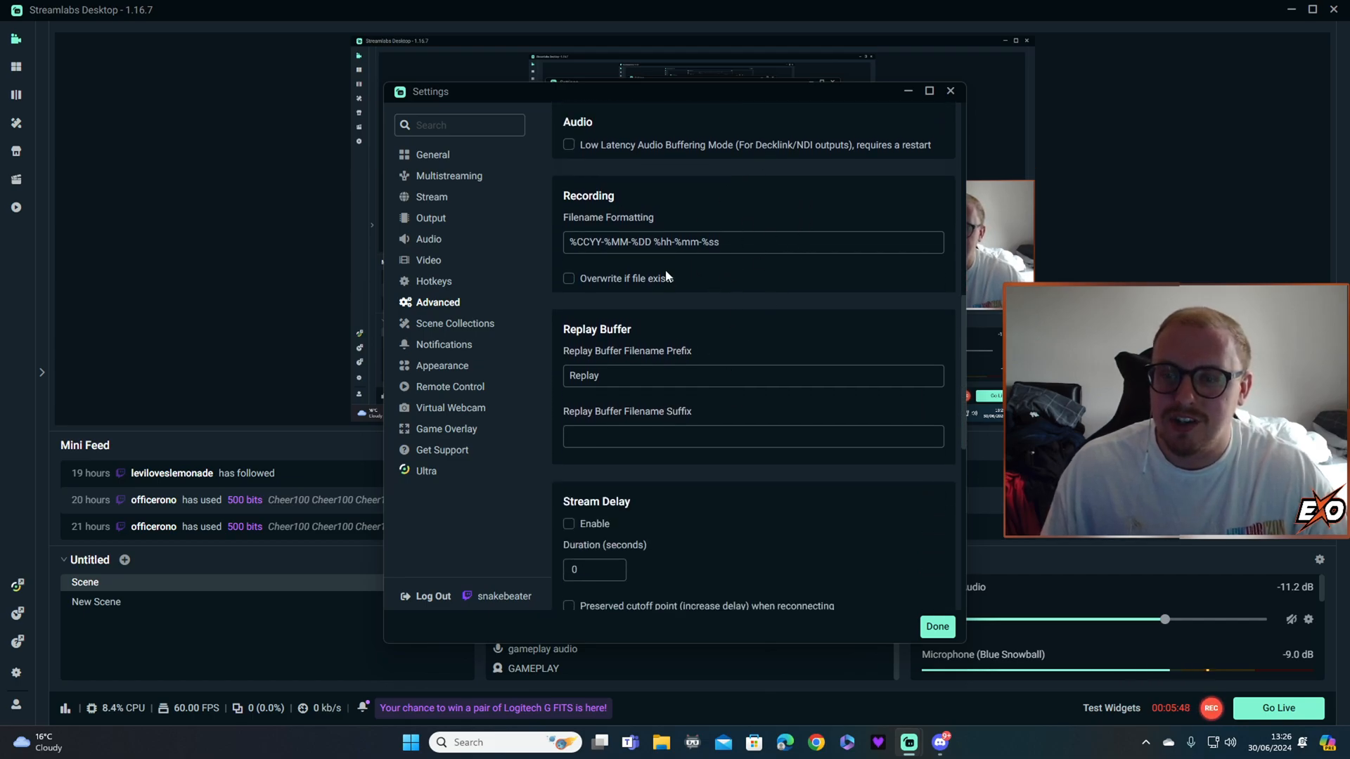
Cycle through Scene Collections, Notifications, Appearance and Remote Control, ending on General settings.
left_click(455, 323)
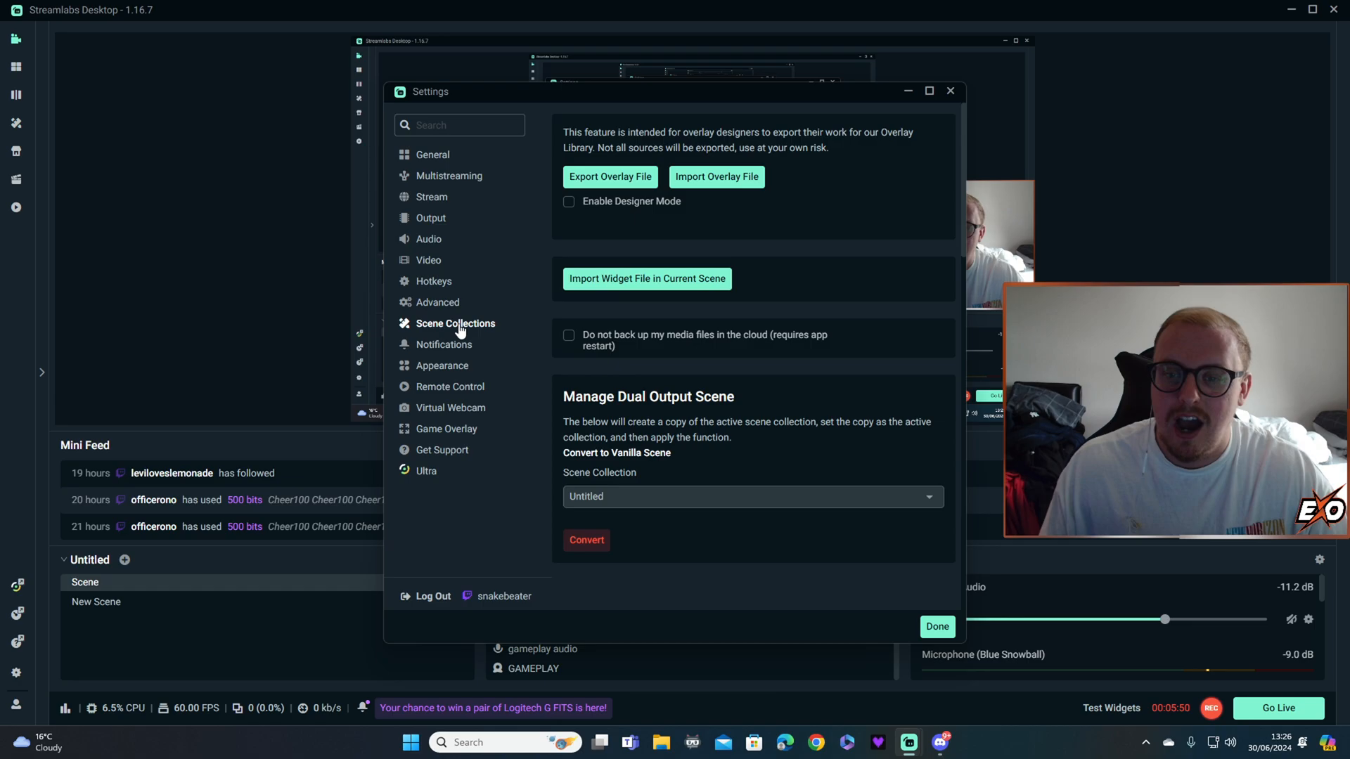
left_click(445, 344)
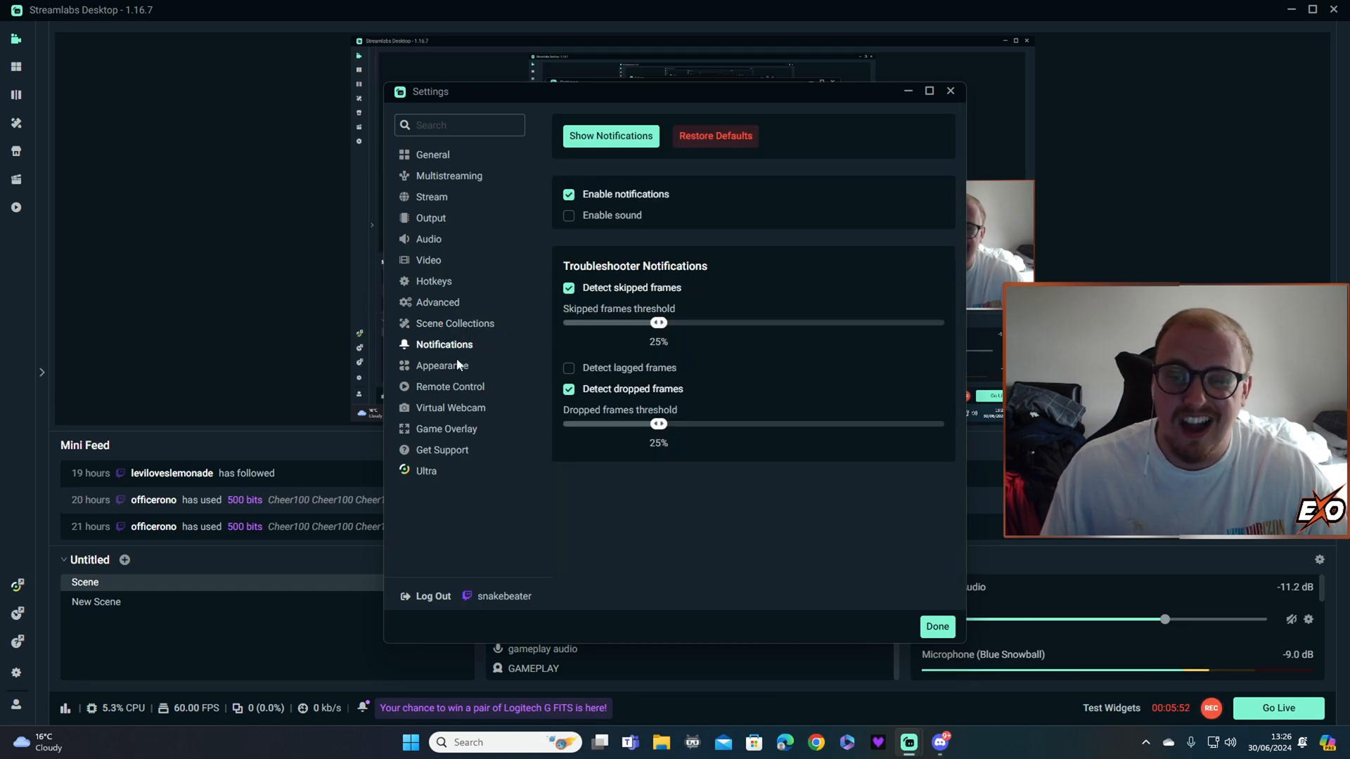
left_click(440, 366)
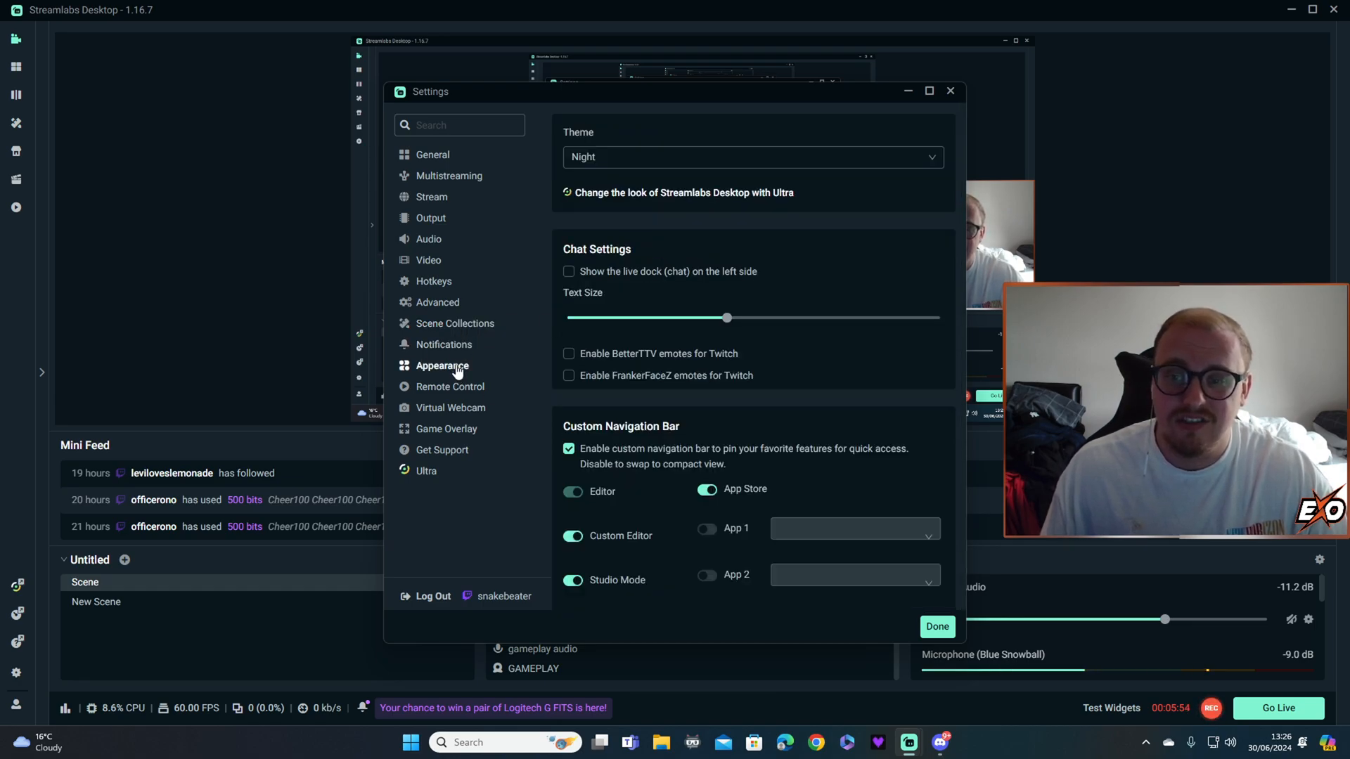
left_click(445, 344)
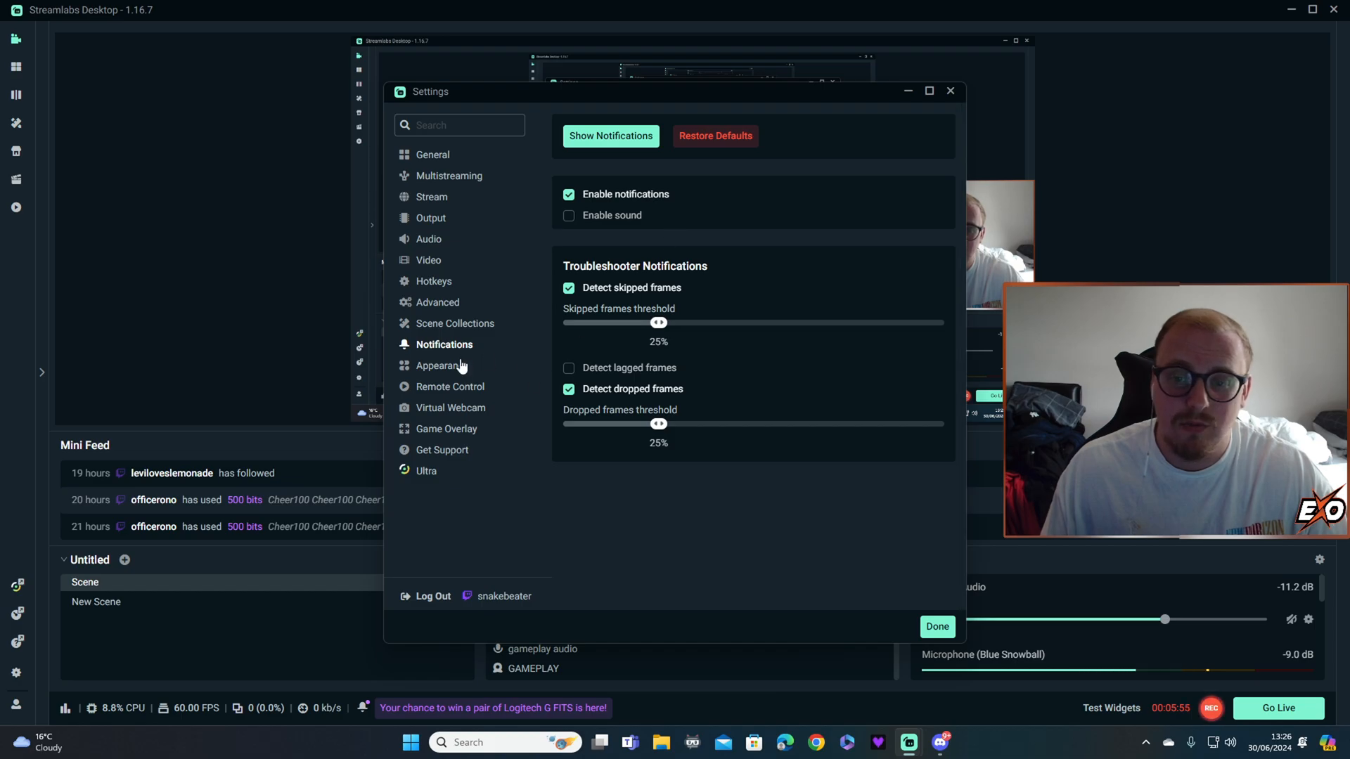
left_click(450, 385)
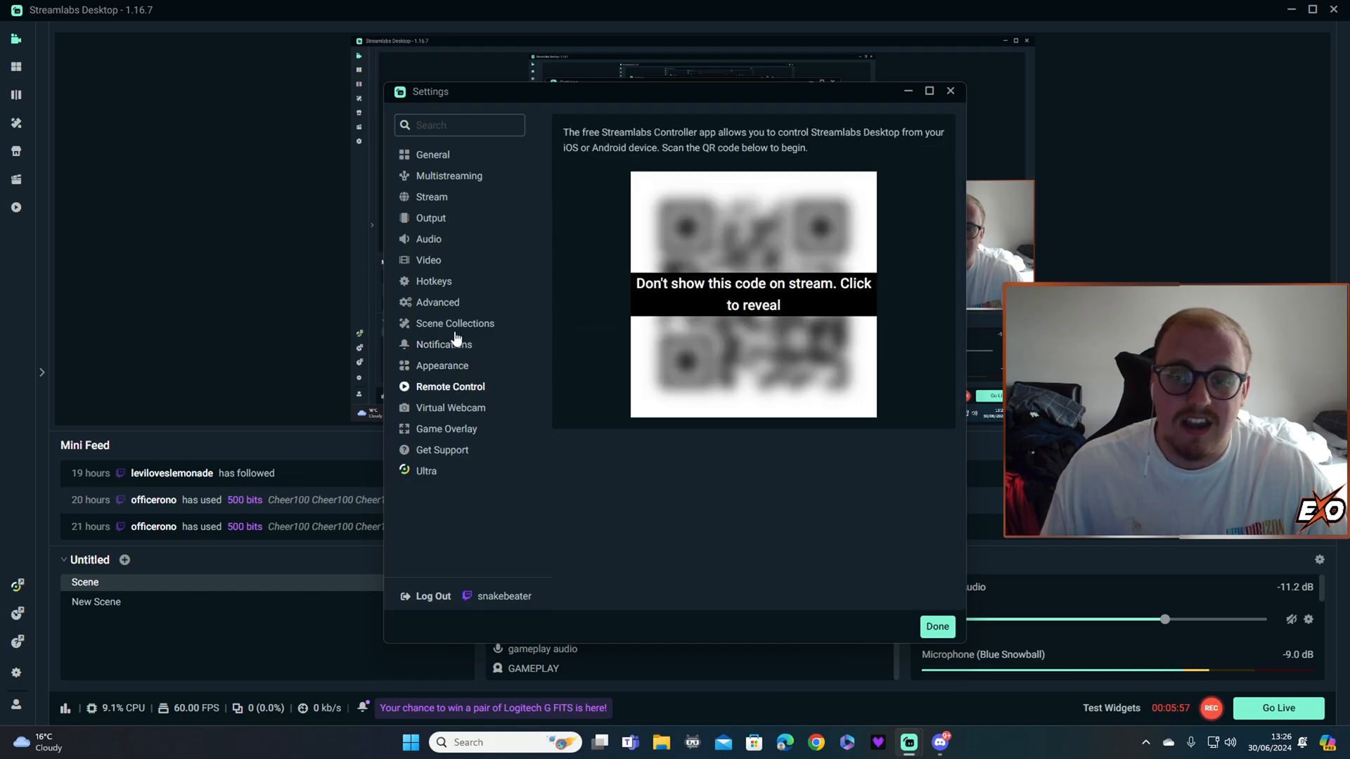
left_click(432, 155)
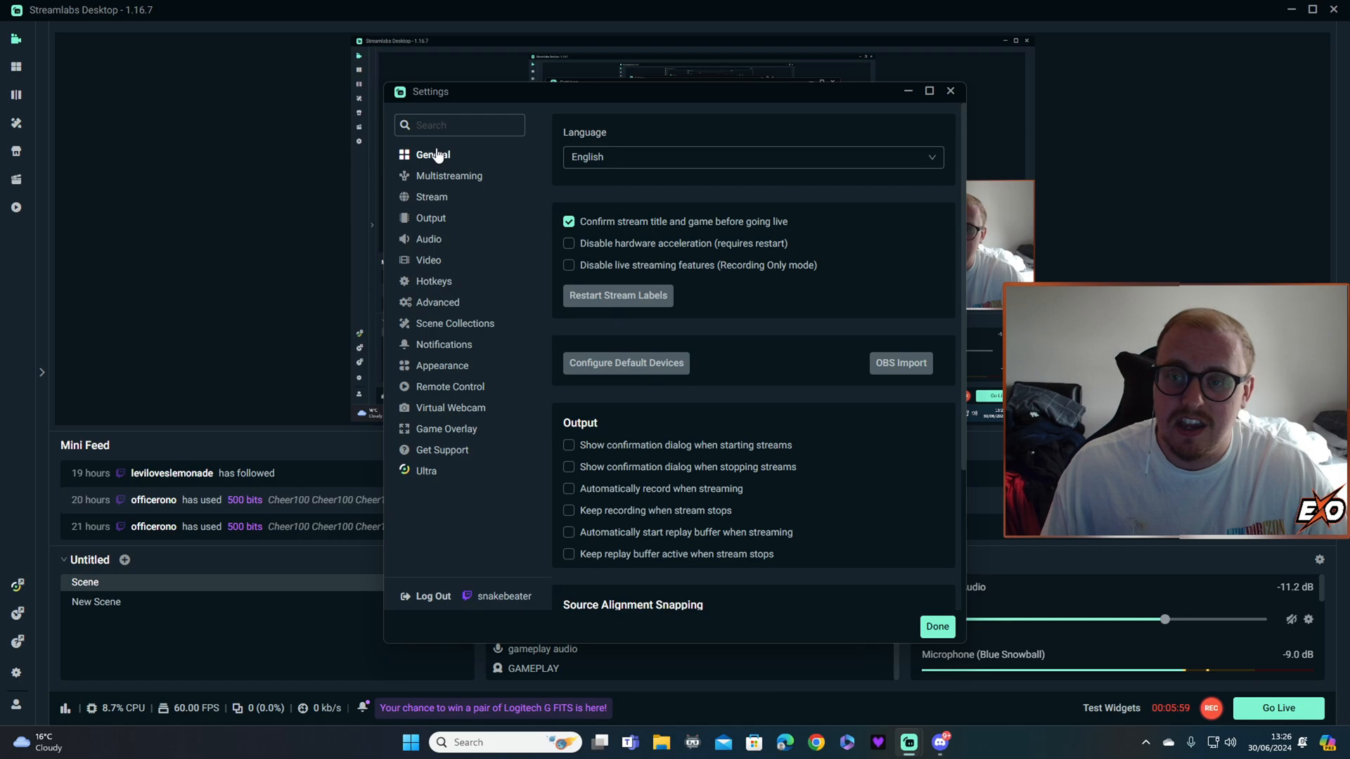